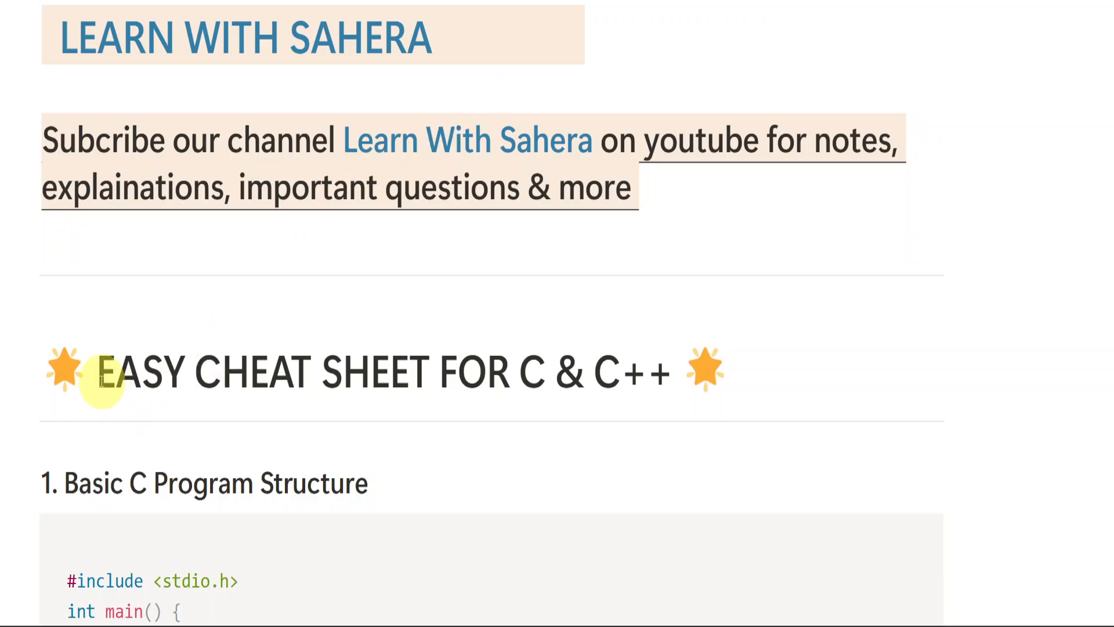
{"action": "mouse_move", "coordinate": [462, 373]}
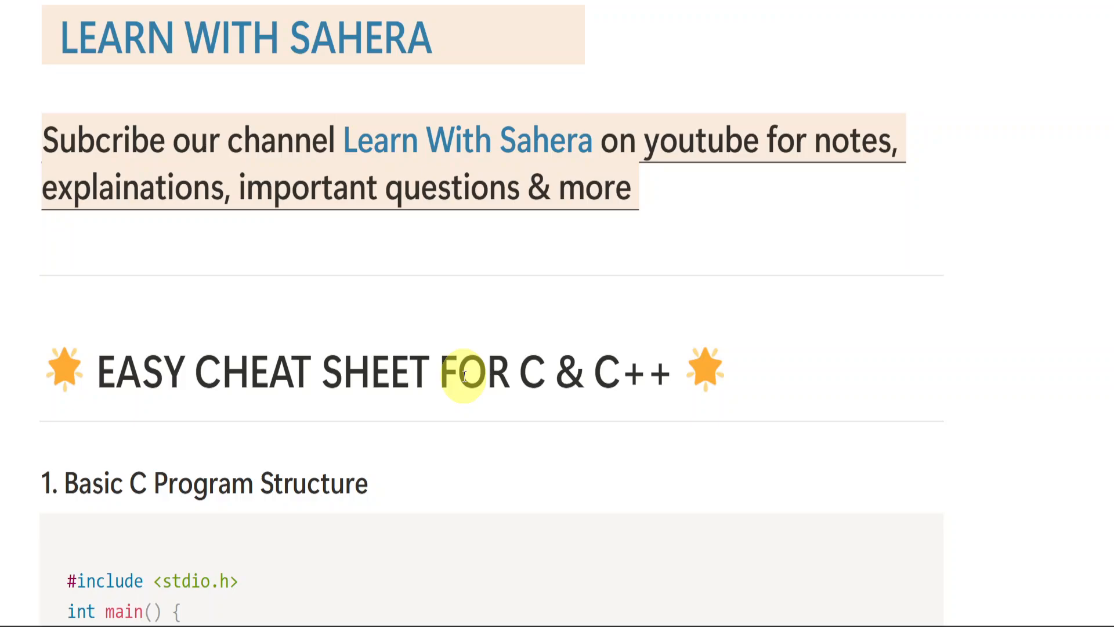
{"action": "mouse_move", "coordinate": [650, 372]}
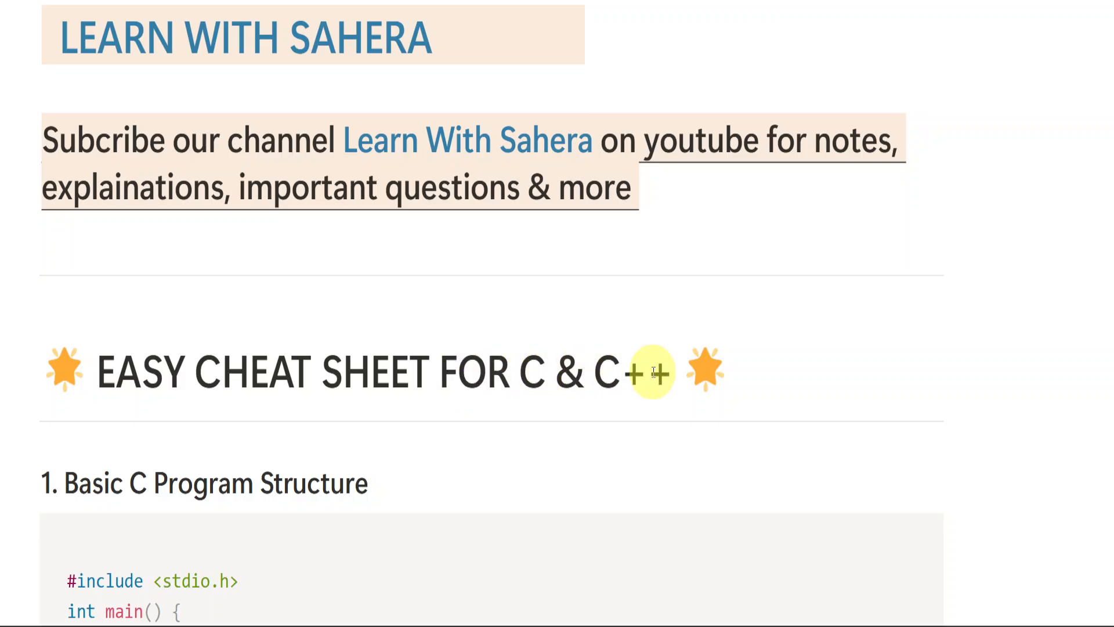
{"action": "mouse_move", "coordinate": [599, 254]}
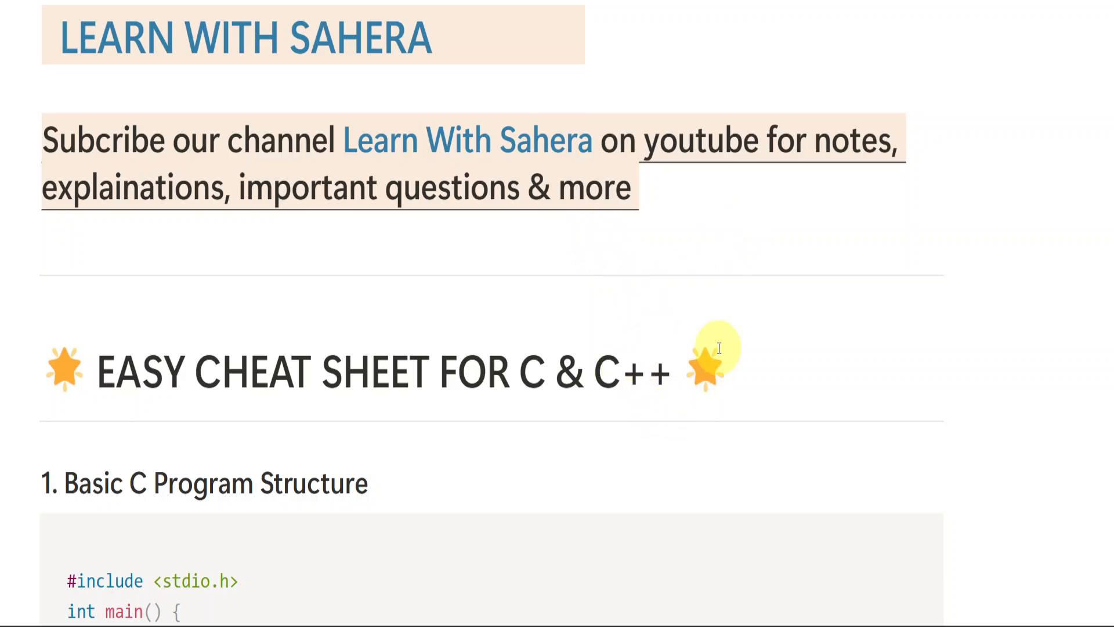
{"action": "mouse_move", "coordinate": [520, 350]}
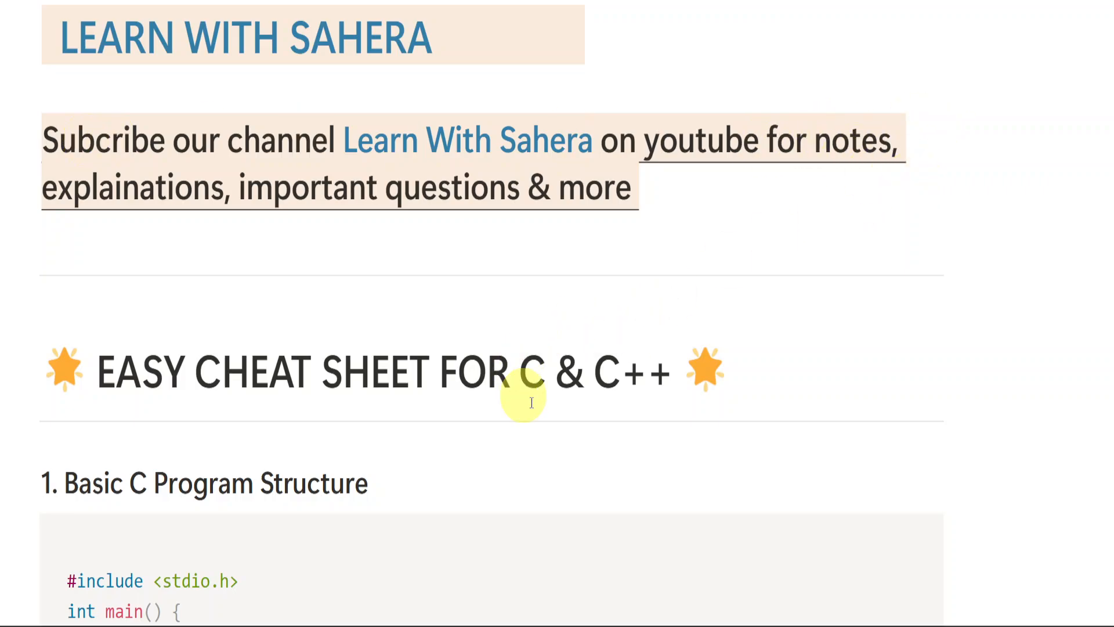
{"action": "mouse_move", "coordinate": [345, 154]}
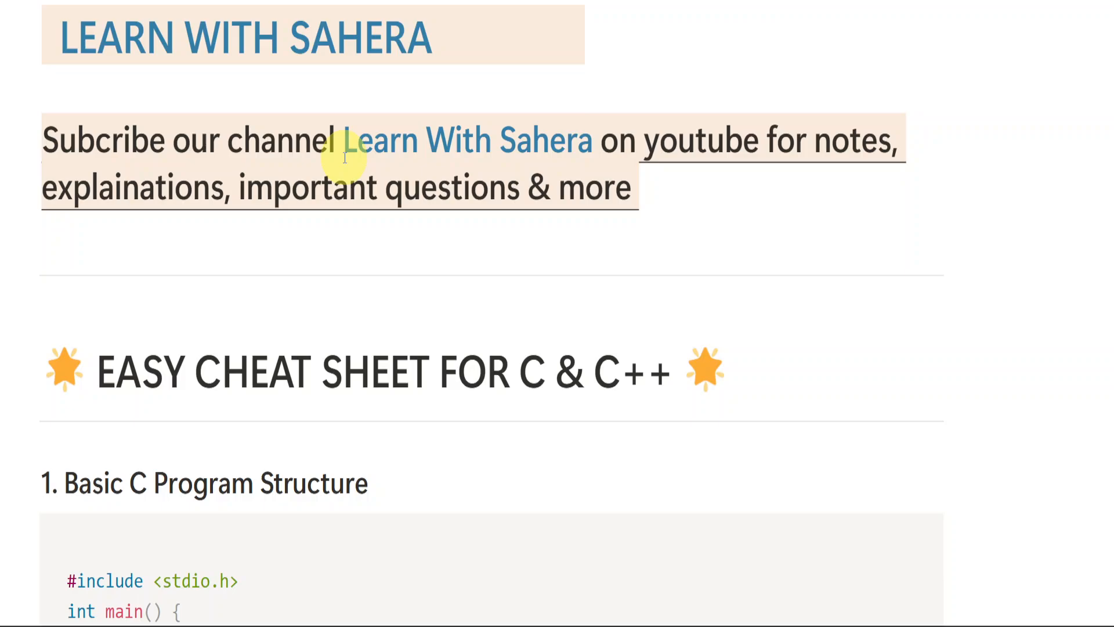
Select across the title area and scroll so the full Basic C Program Structure code block shows
{"action": "left_click_drag", "start_coordinate": [343, 140], "coordinate": [590, 140]}
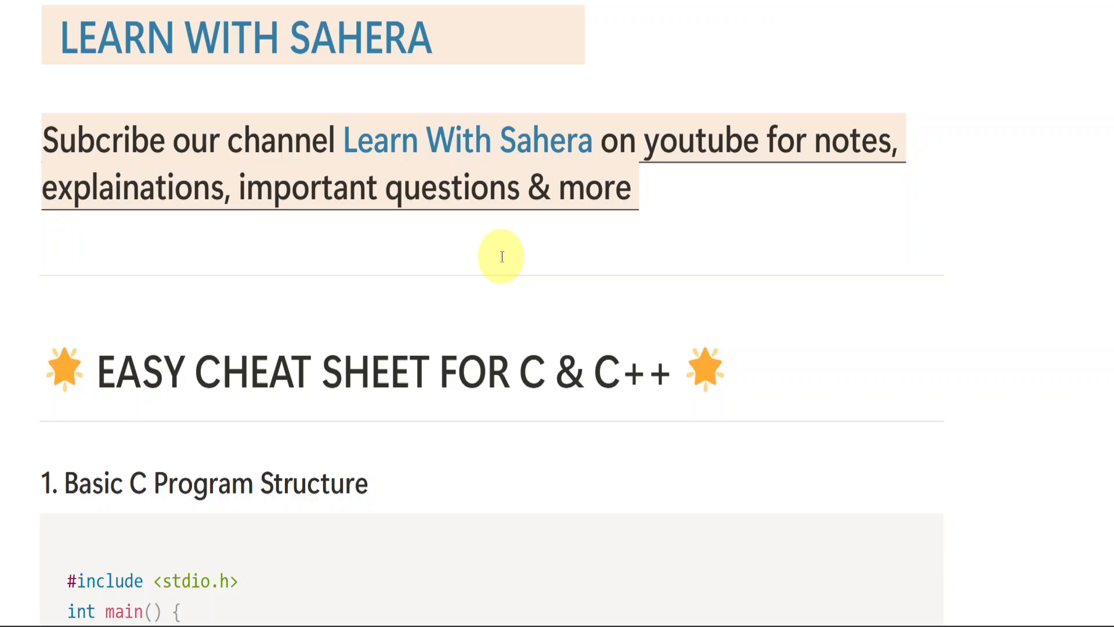
{"action": "scroll", "scroll_direction": "down", "scroll_amount": 3}
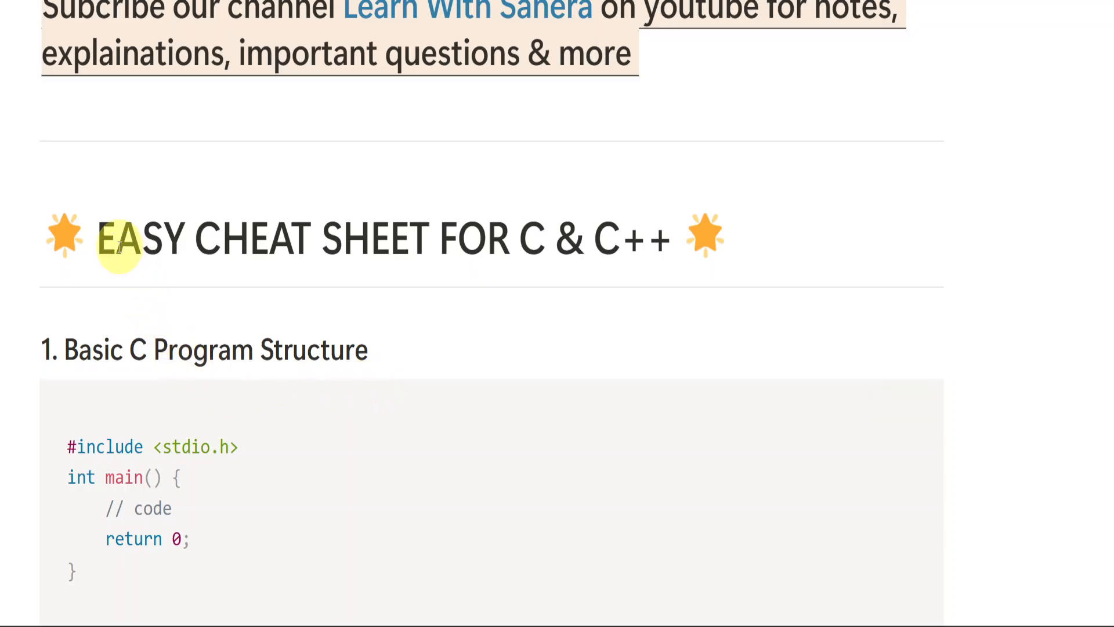
{"action": "mouse_move", "coordinate": [294, 307]}
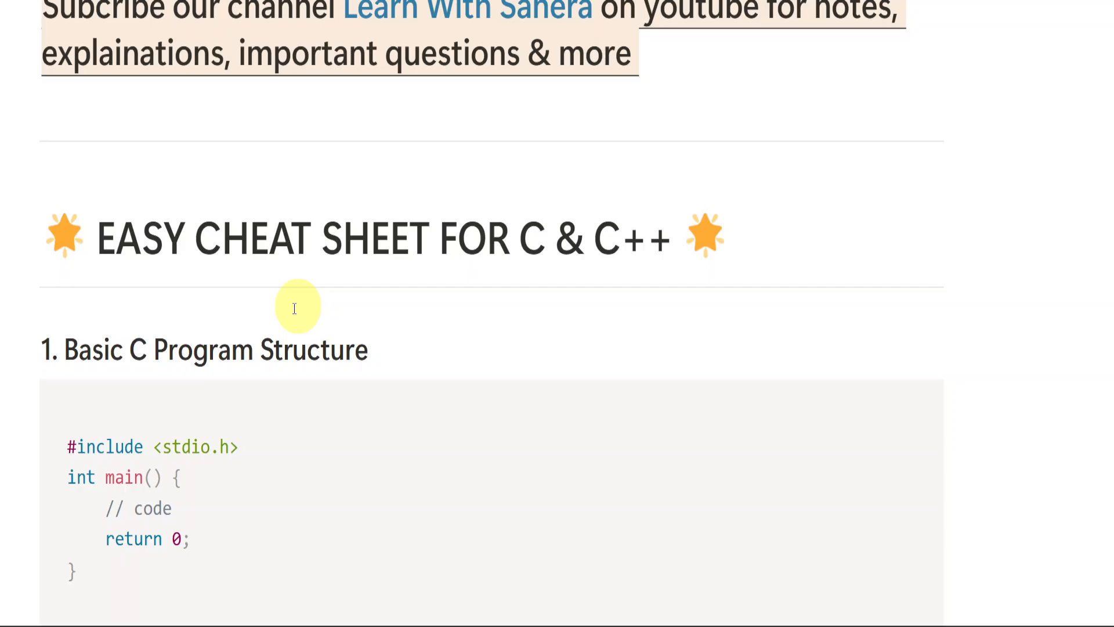
{"action": "scroll", "scroll_direction": "down", "scroll_amount": 3}
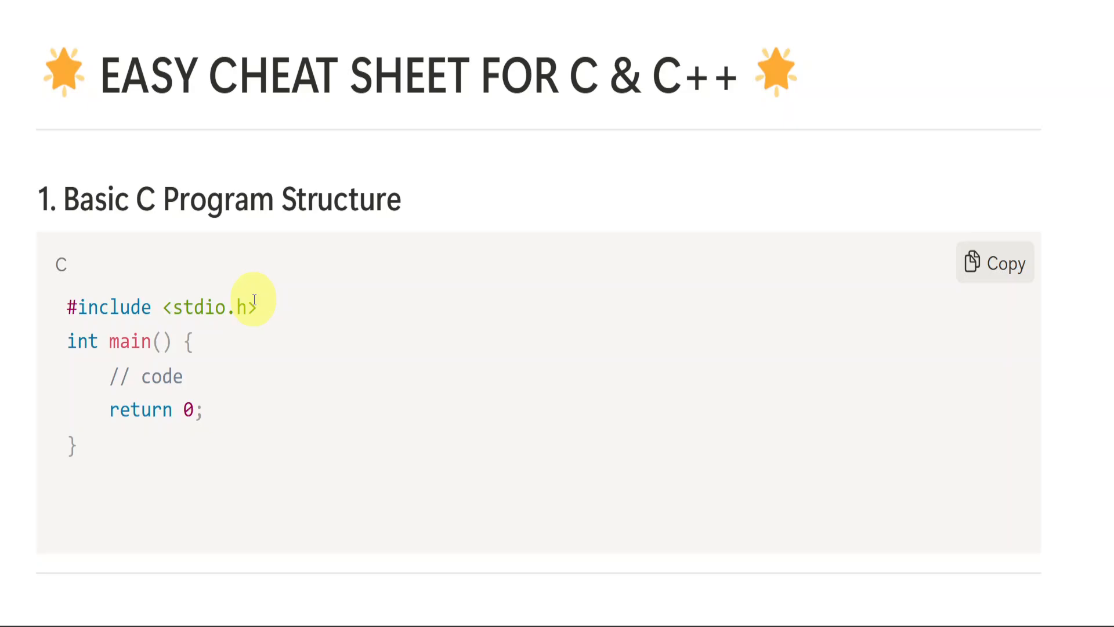
{"action": "mouse_move", "coordinate": [70, 341]}
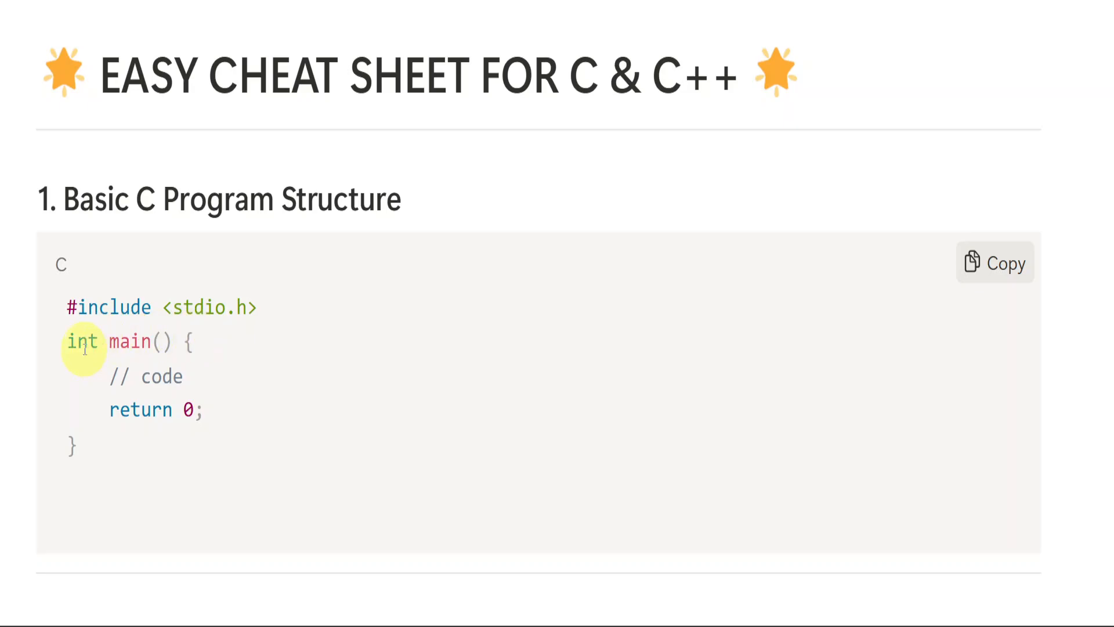
{"action": "mouse_move", "coordinate": [183, 390]}
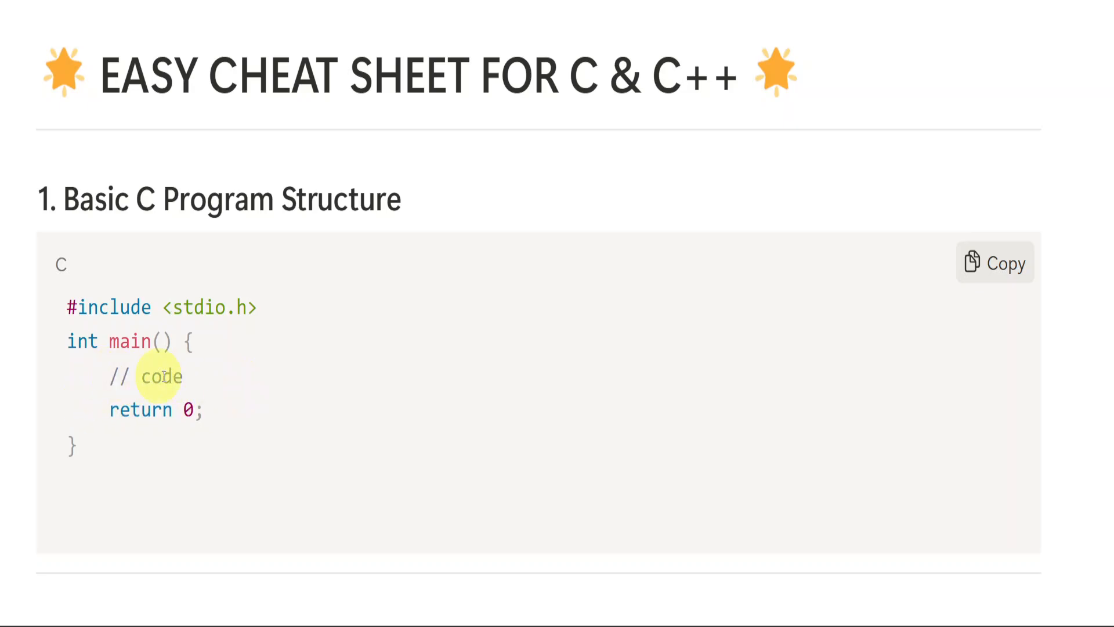
{"action": "mouse_move", "coordinate": [146, 341]}
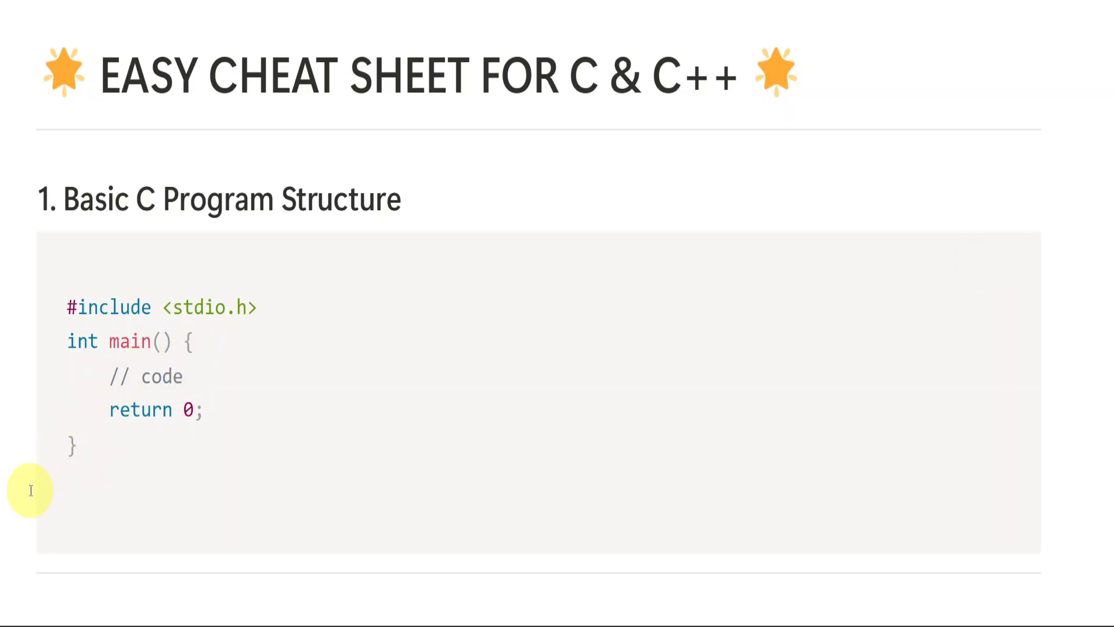
{"action": "mouse_move", "coordinate": [261, 307]}
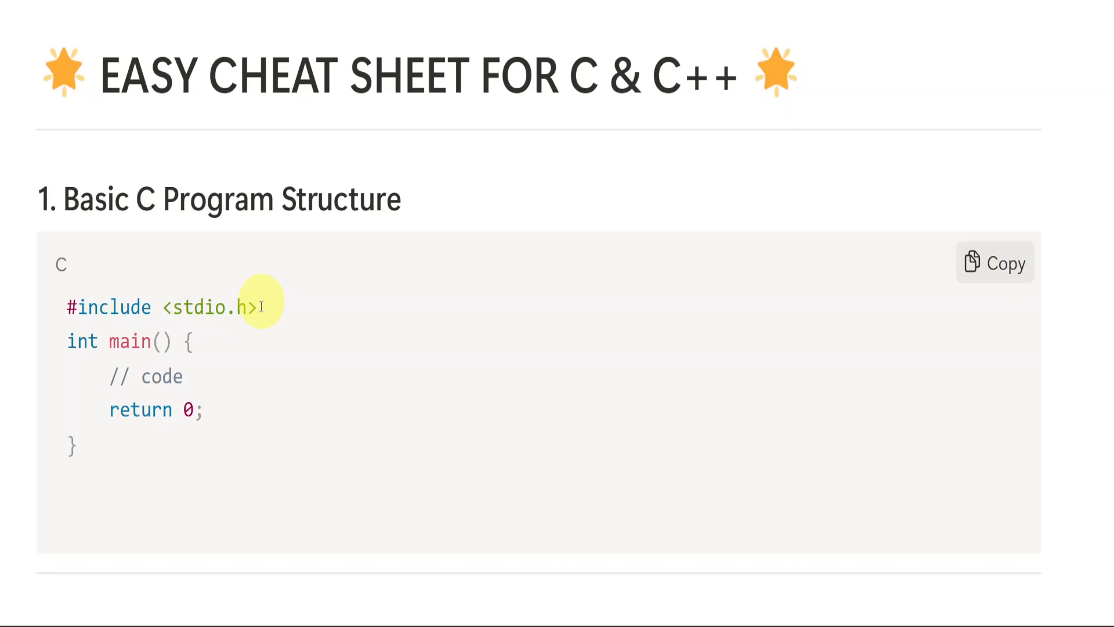
{"action": "mouse_move", "coordinate": [141, 410]}
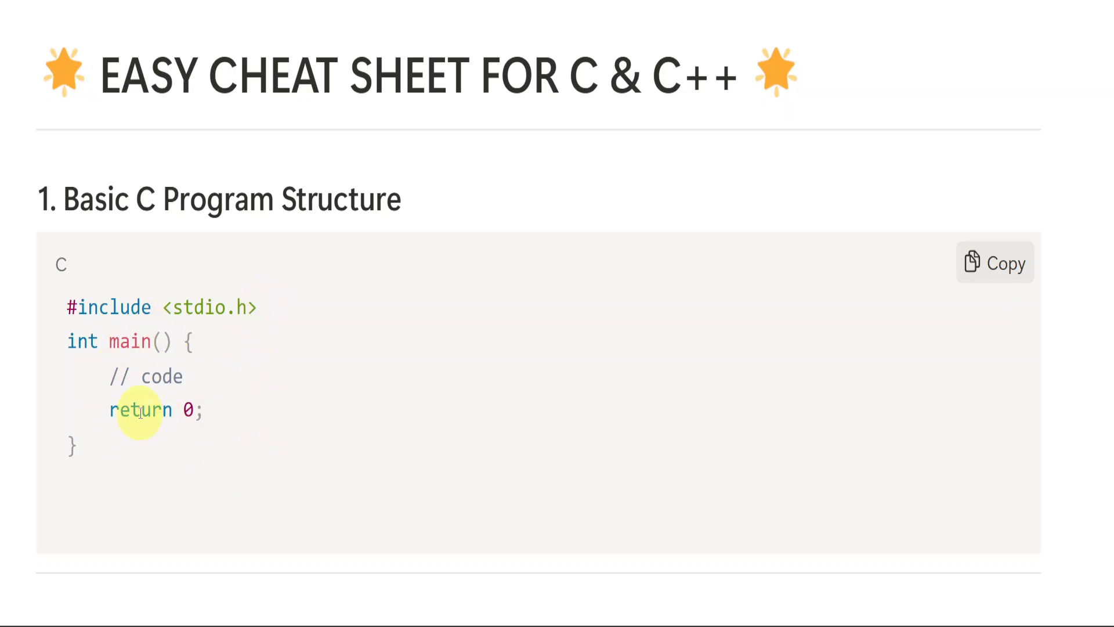
{"action": "mouse_move", "coordinate": [290, 321]}
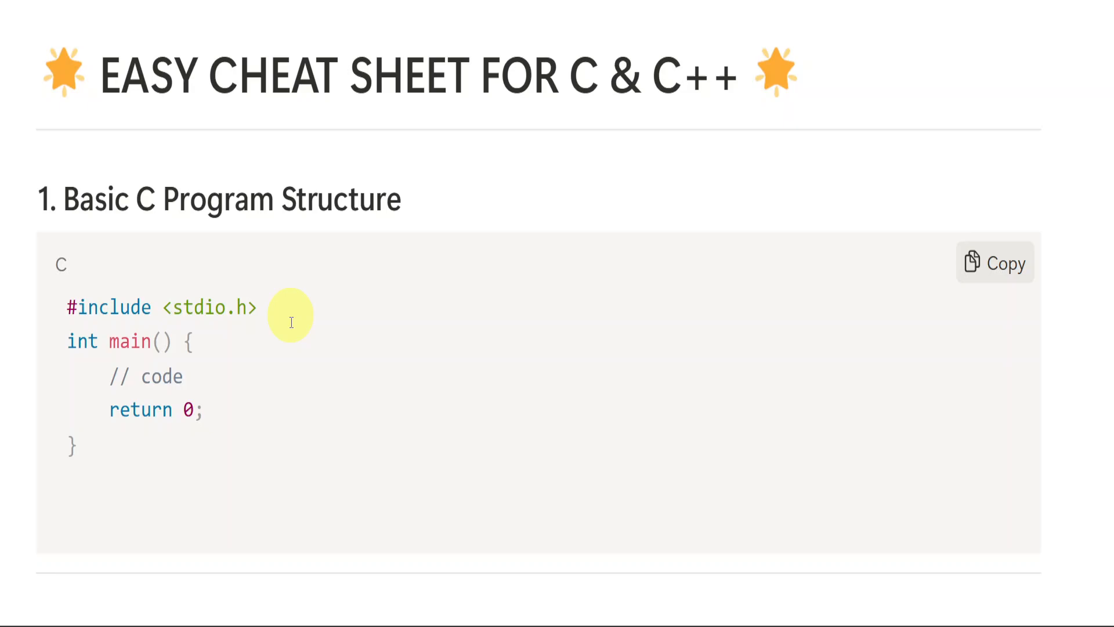
{"action": "mouse_move", "coordinate": [232, 405]}
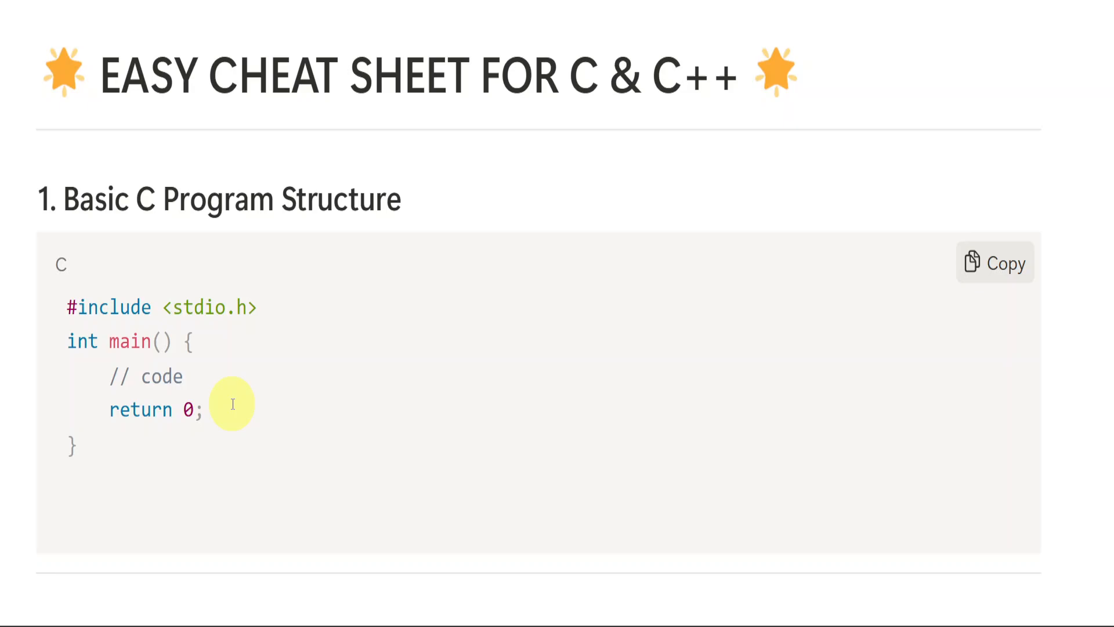
{"action": "mouse_move", "coordinate": [252, 307]}
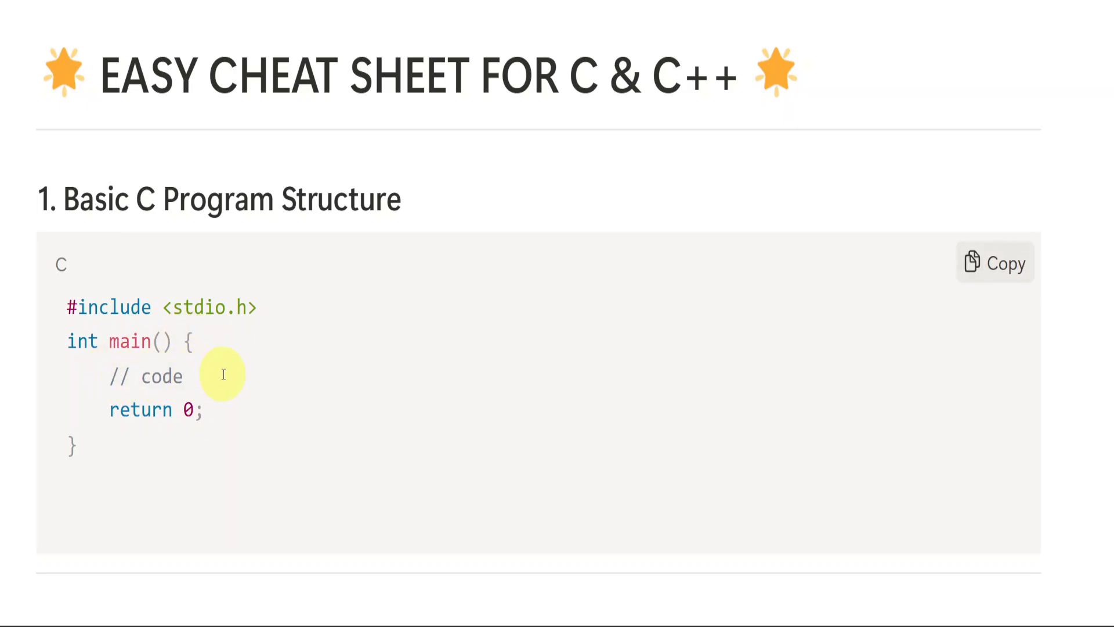
{"action": "mouse_move", "coordinate": [128, 418]}
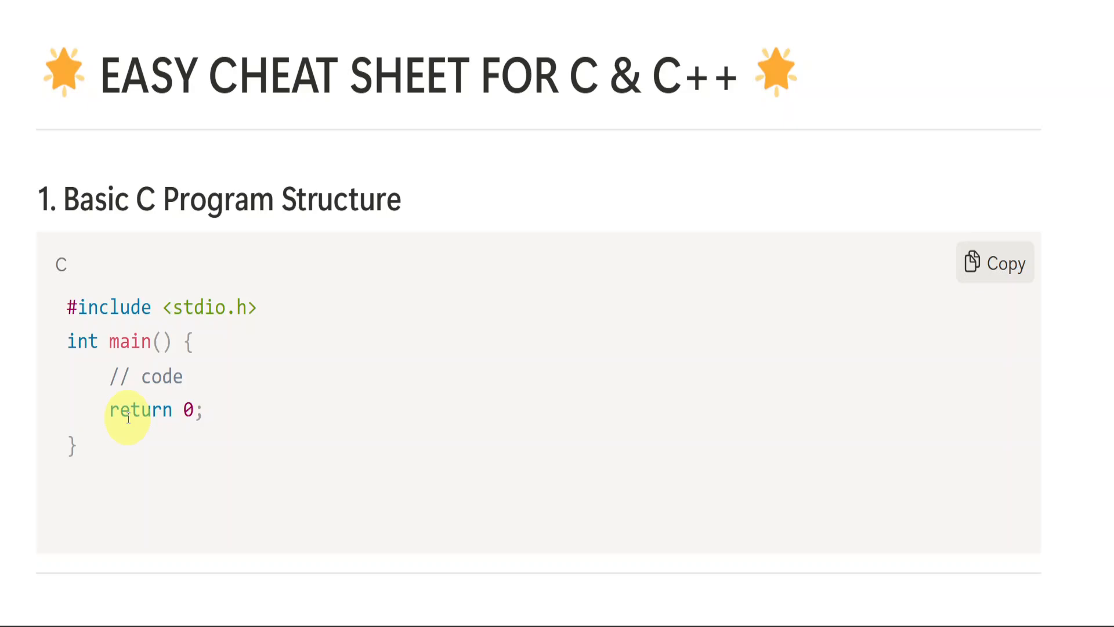
Scroll down past the code block to section 2, Data Types, with Input / Output starting below
{"action": "scroll", "scroll_direction": "down", "scroll_amount": 3}
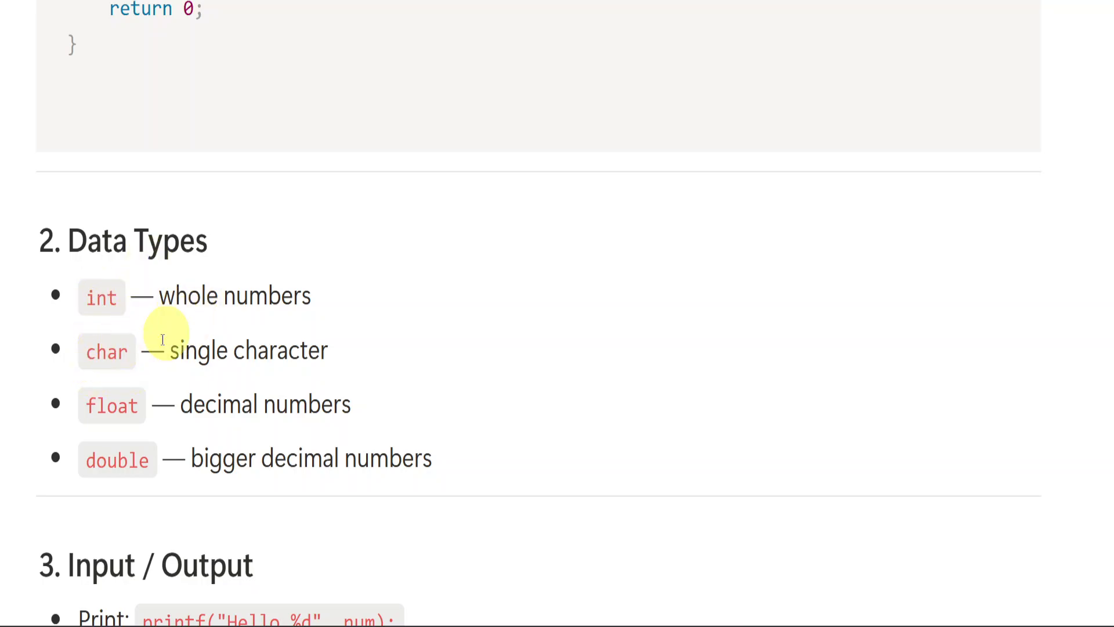
{"action": "mouse_move", "coordinate": [101, 297]}
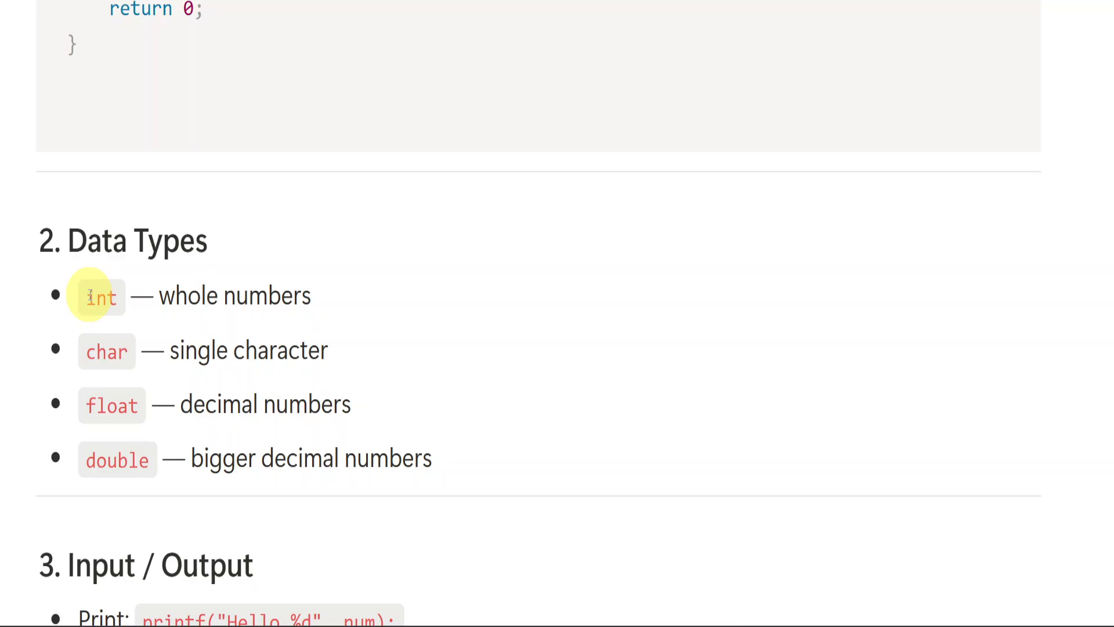
{"action": "mouse_move", "coordinate": [106, 351]}
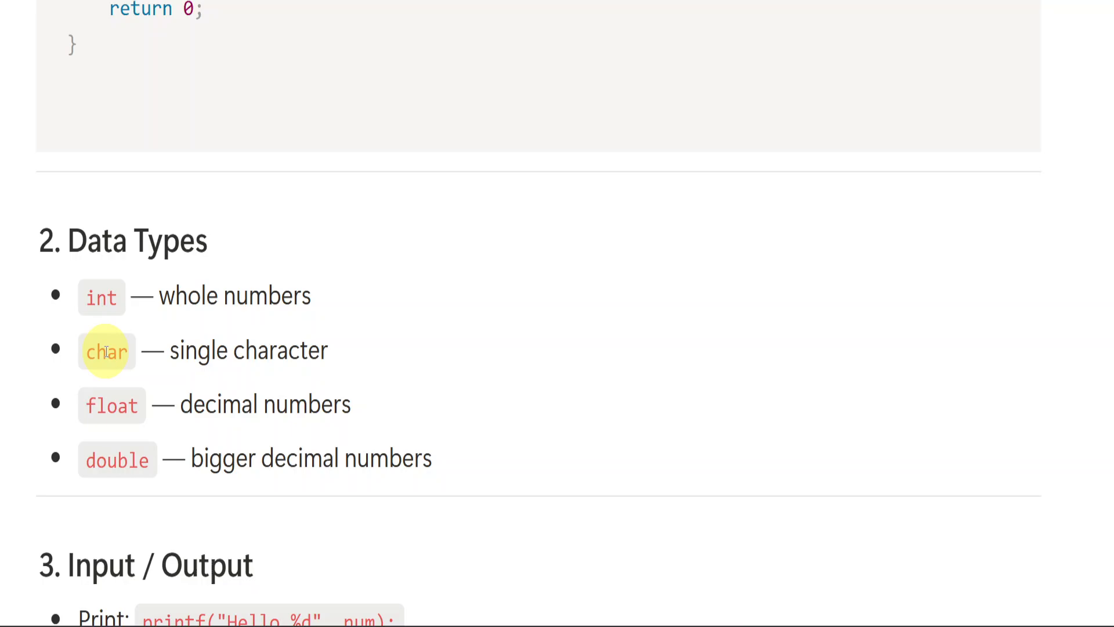
{"action": "mouse_move", "coordinate": [111, 406]}
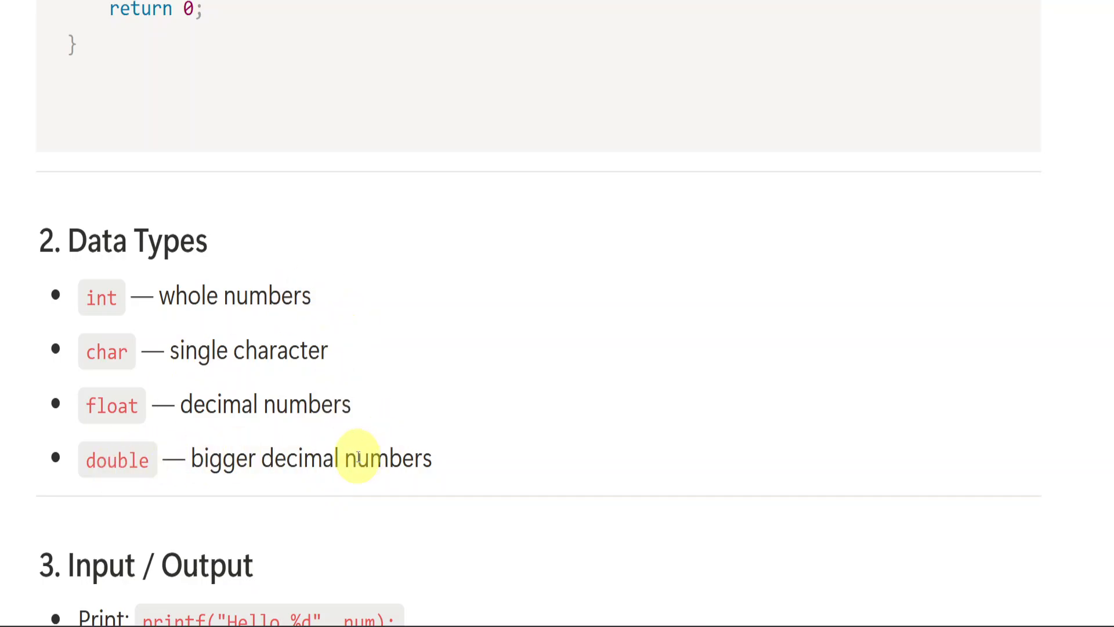
Scroll down through the printf and scanf examples until section 4, Variables & Constants, appears
{"action": "scroll", "scroll_direction": "down", "scroll_amount": 3}
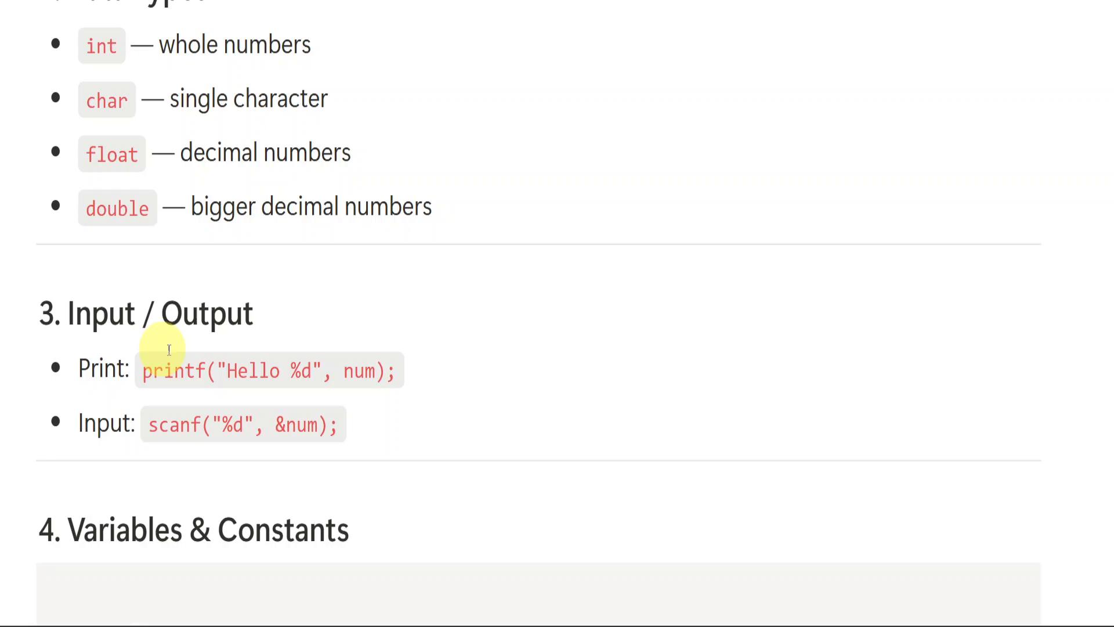
{"action": "mouse_move", "coordinate": [298, 369]}
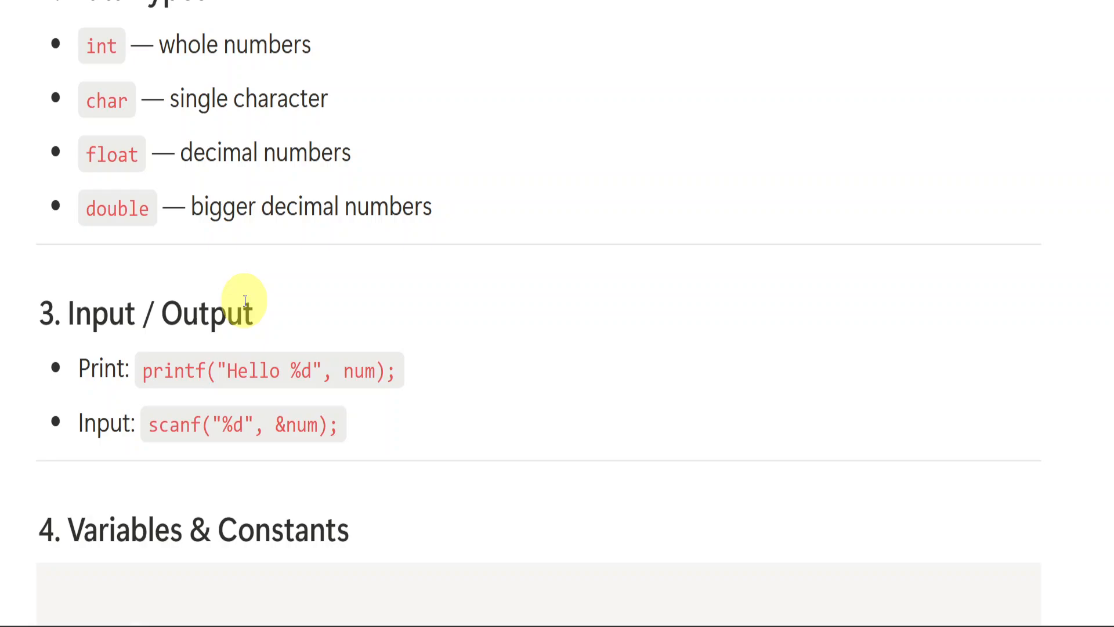
{"action": "mouse_move", "coordinate": [190, 371]}
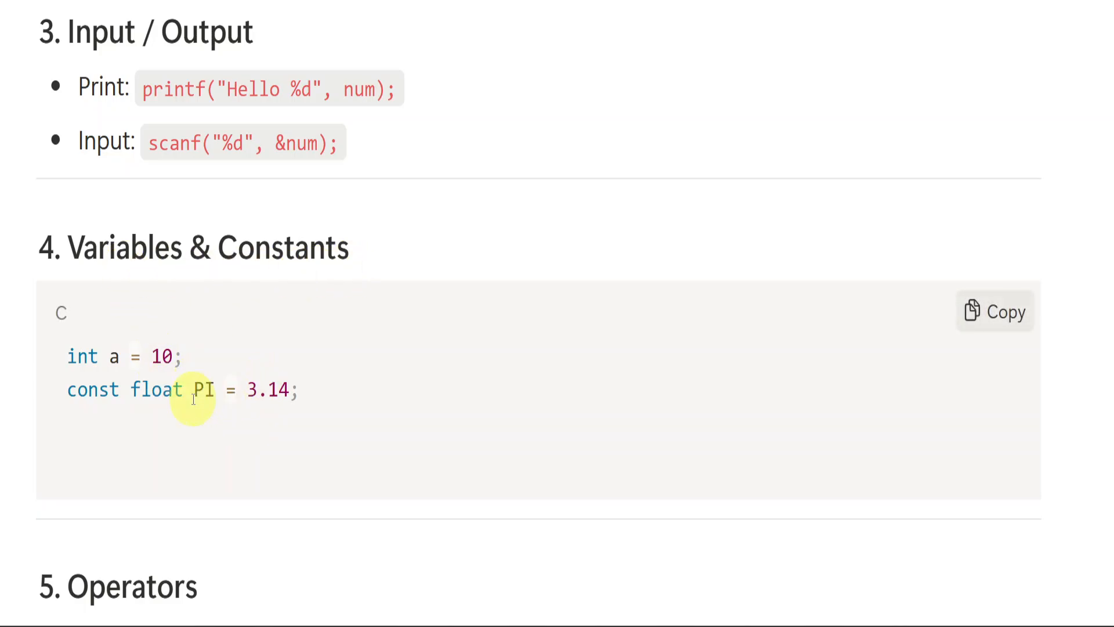
Scroll down to section 5, Operators, showing arithmetic, comparison and logical operators
{"action": "scroll", "scroll_direction": "down", "scroll_amount": 3}
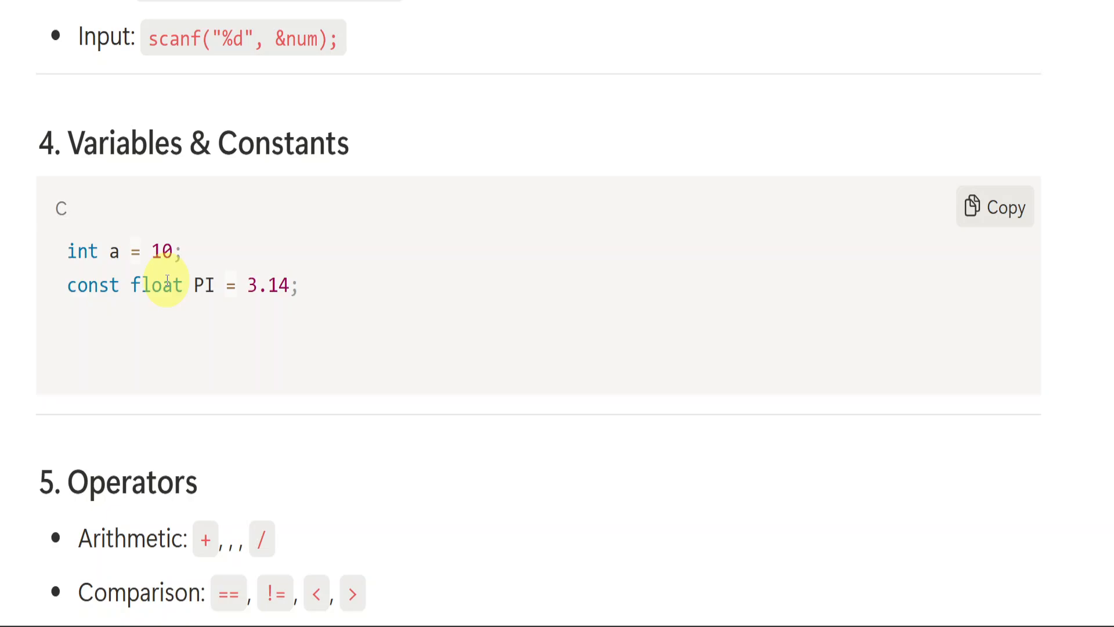
{"action": "scroll", "scroll_direction": "down", "scroll_amount": 3}
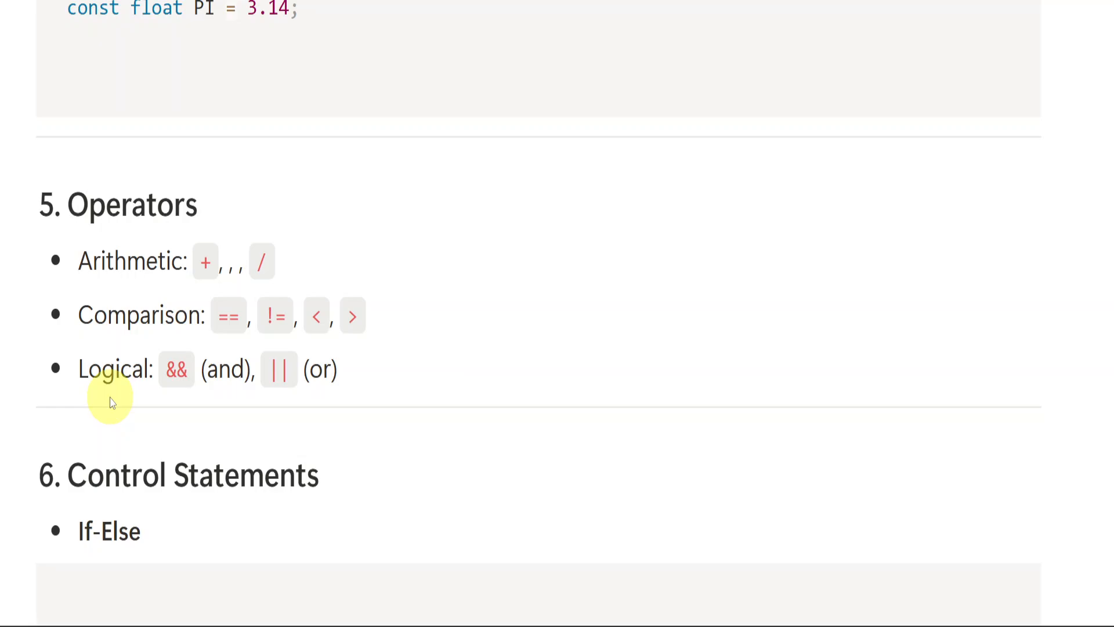
{"action": "mouse_move", "coordinate": [198, 261]}
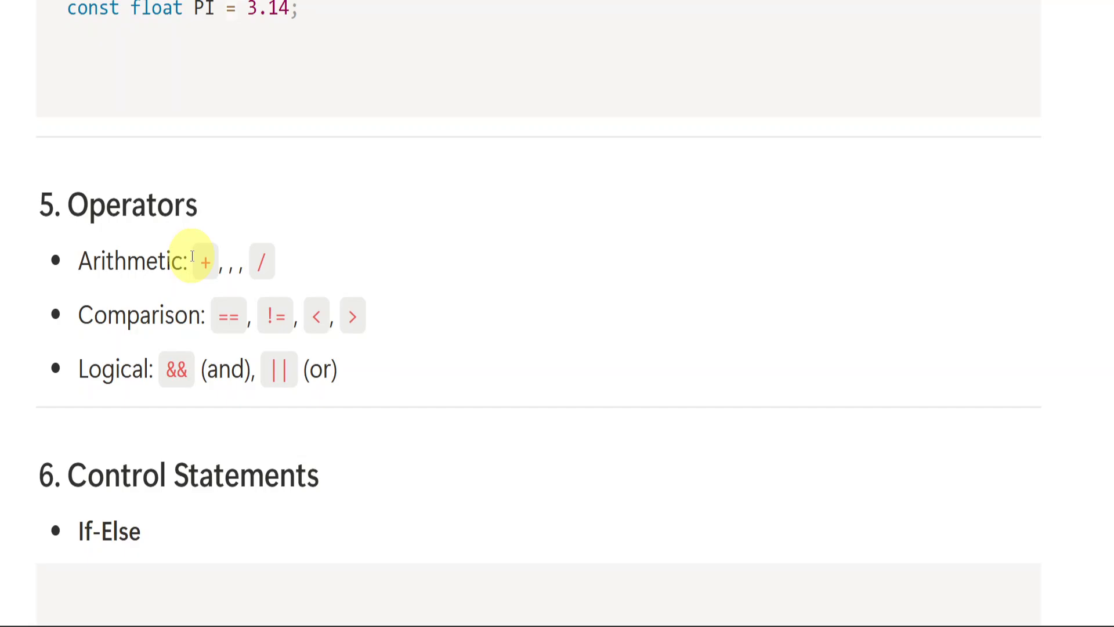
{"action": "mouse_move", "coordinate": [154, 315]}
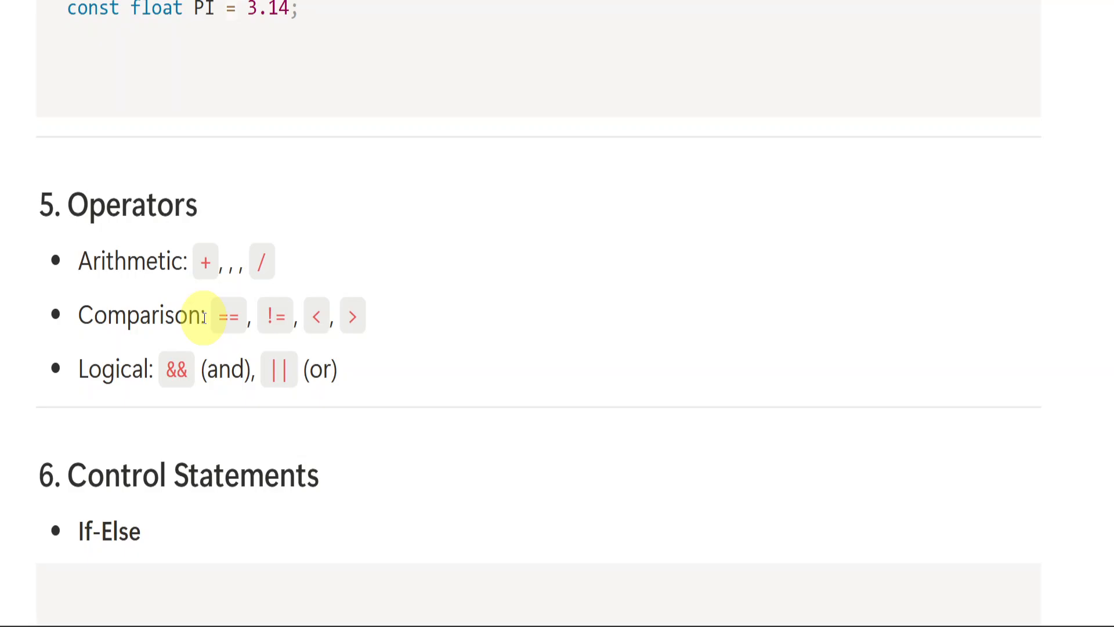
{"action": "mouse_move", "coordinate": [120, 398]}
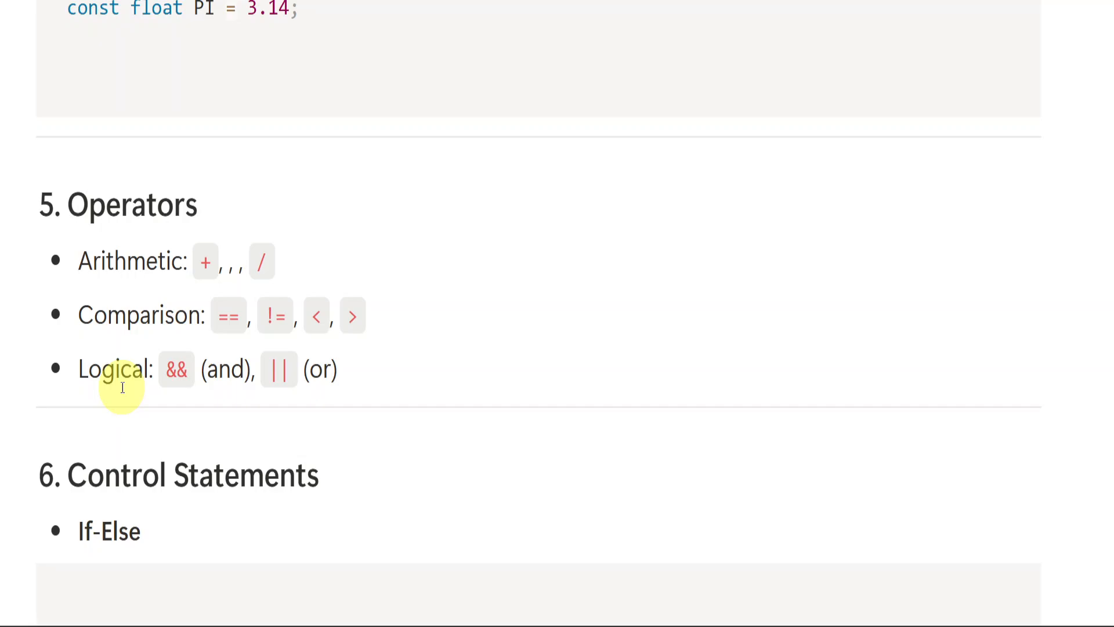
Scroll down through section 6, Control Statements, past If-Else to the Switch example and Loops list
{"action": "scroll", "scroll_direction": "down", "scroll_amount": 3}
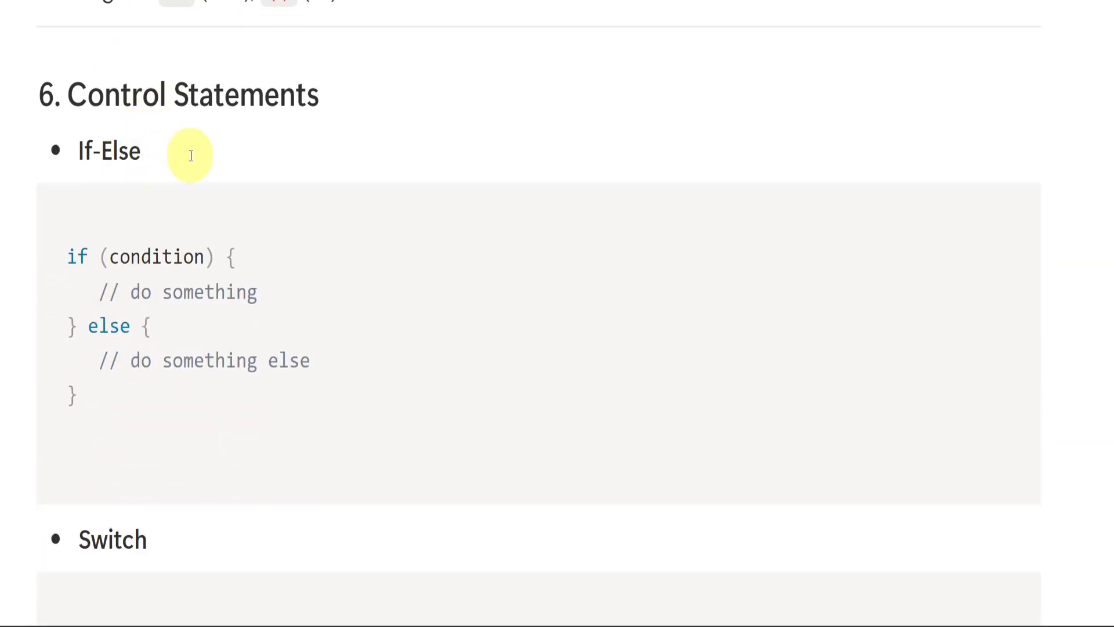
{"action": "mouse_move", "coordinate": [126, 180]}
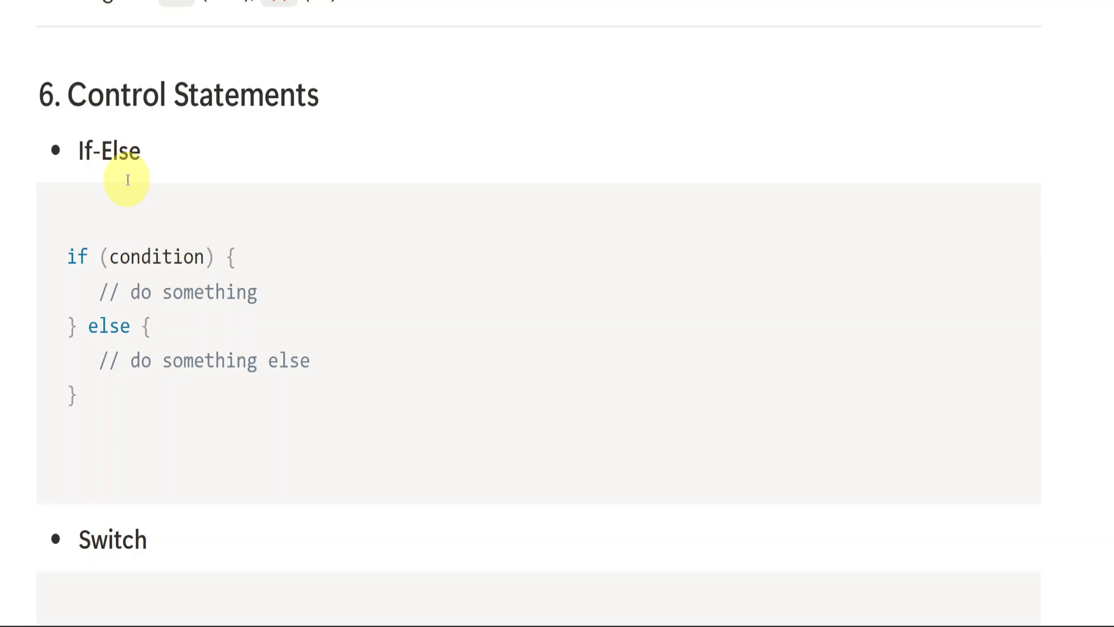
{"action": "scroll", "scroll_direction": "down", "scroll_amount": 3}
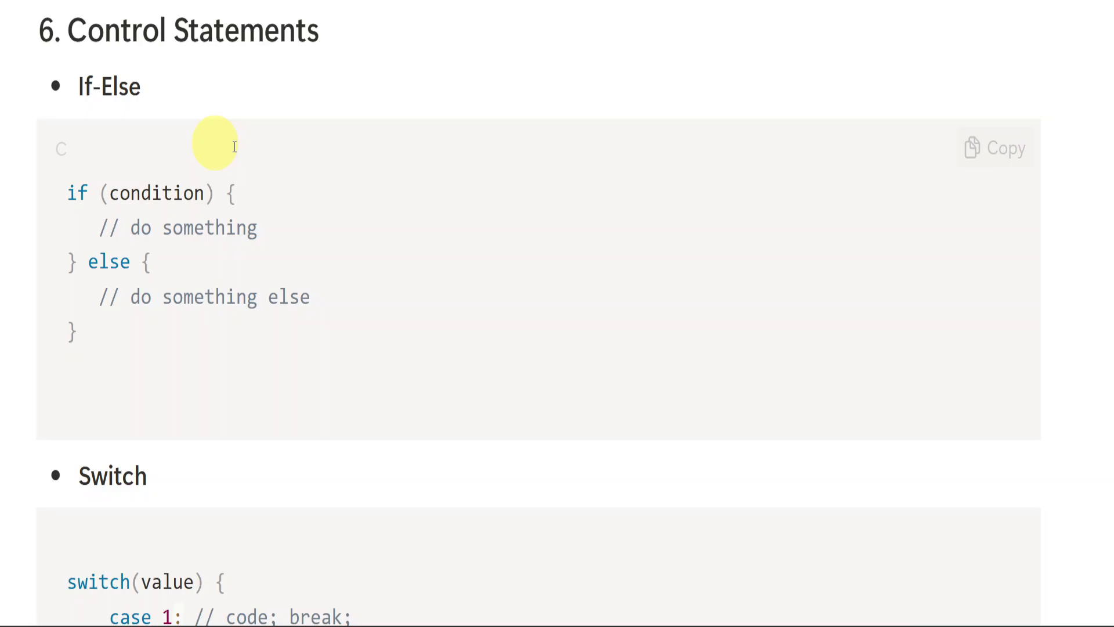
{"action": "mouse_move", "coordinate": [254, 271]}
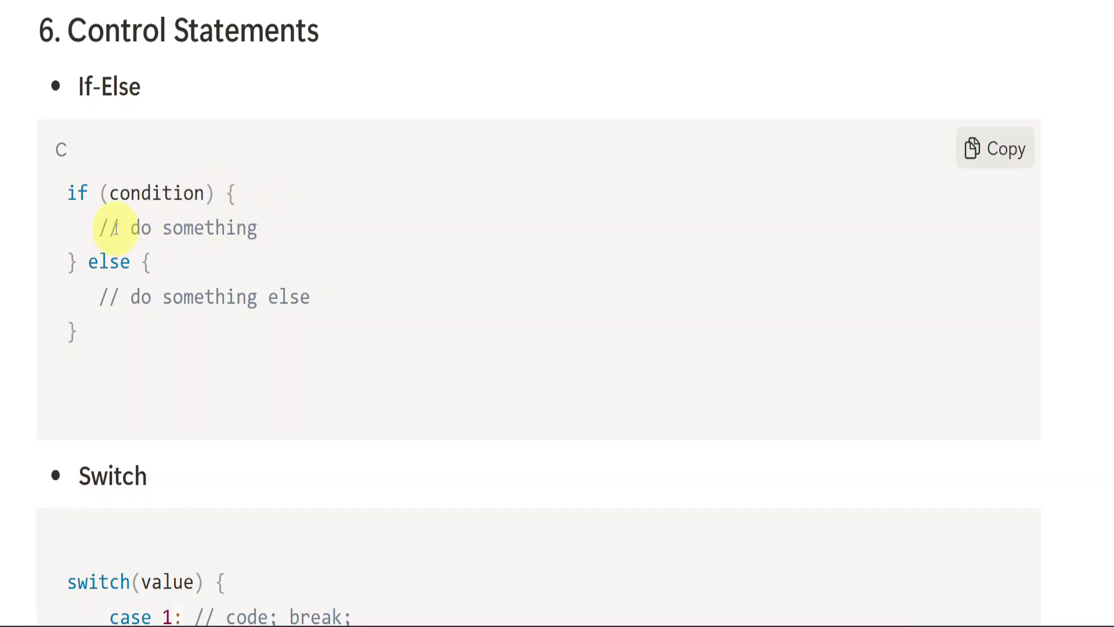
{"action": "mouse_move", "coordinate": [188, 228]}
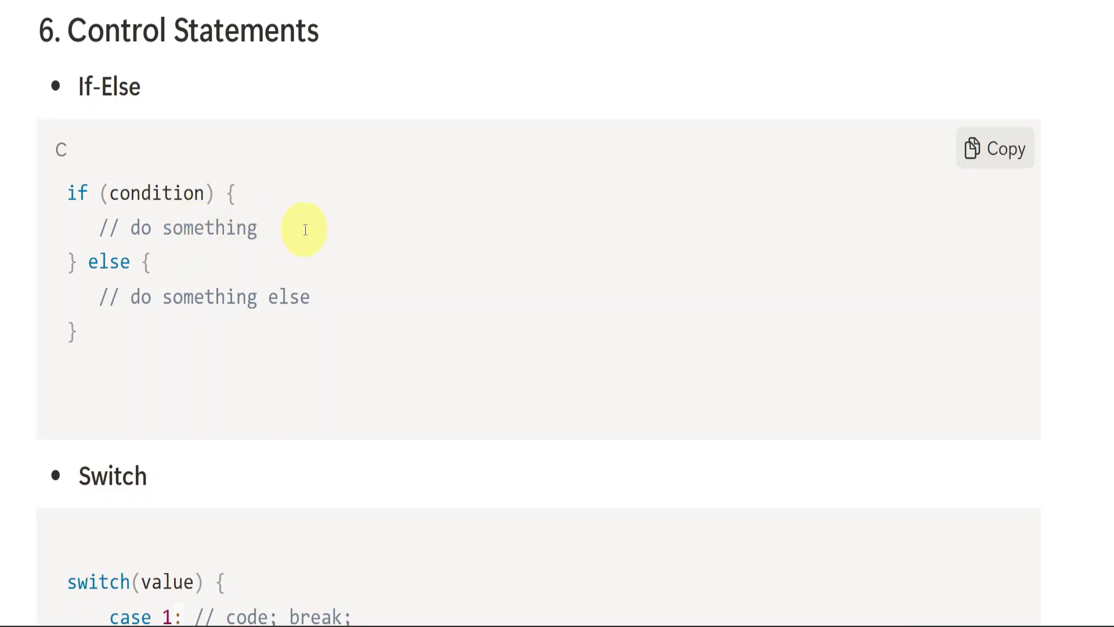
{"action": "mouse_move", "coordinate": [169, 192]}
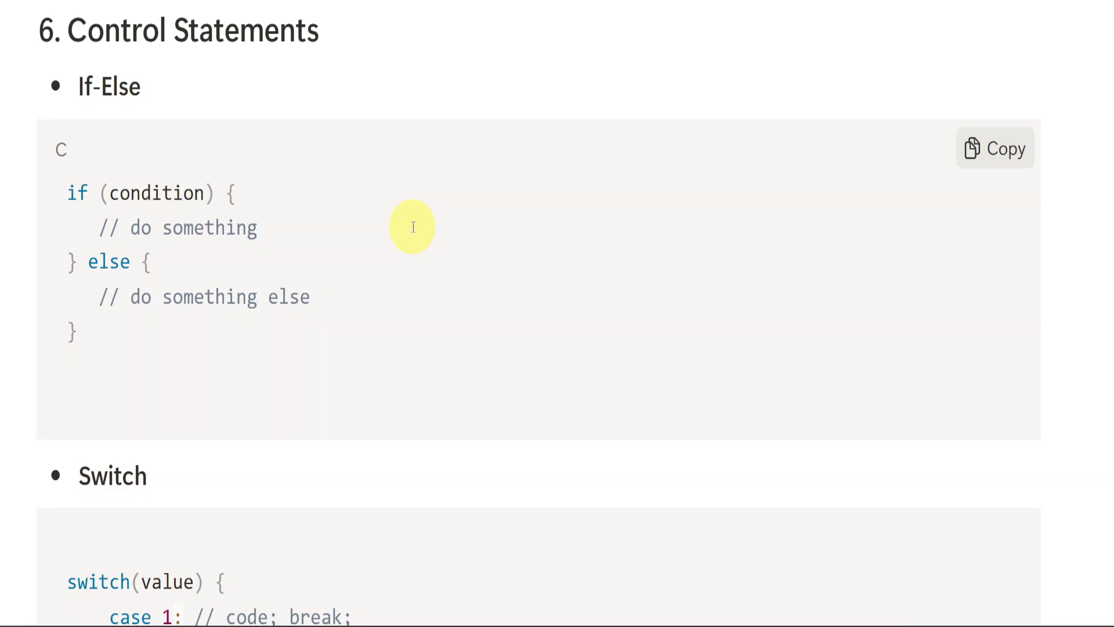
{"action": "mouse_move", "coordinate": [186, 185]}
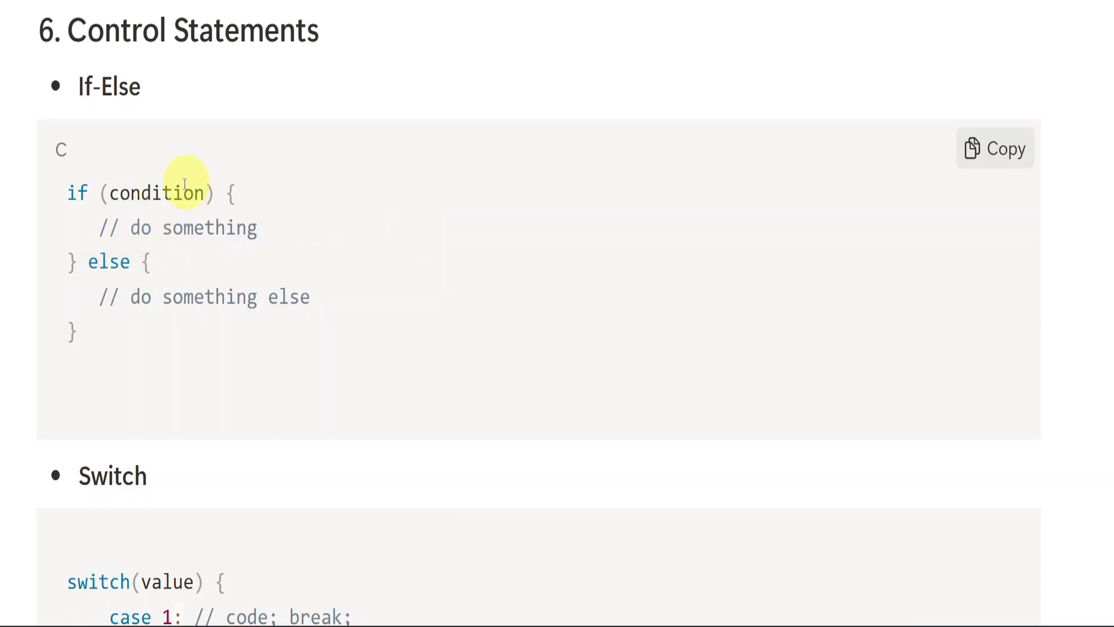
{"action": "mouse_move", "coordinate": [121, 297]}
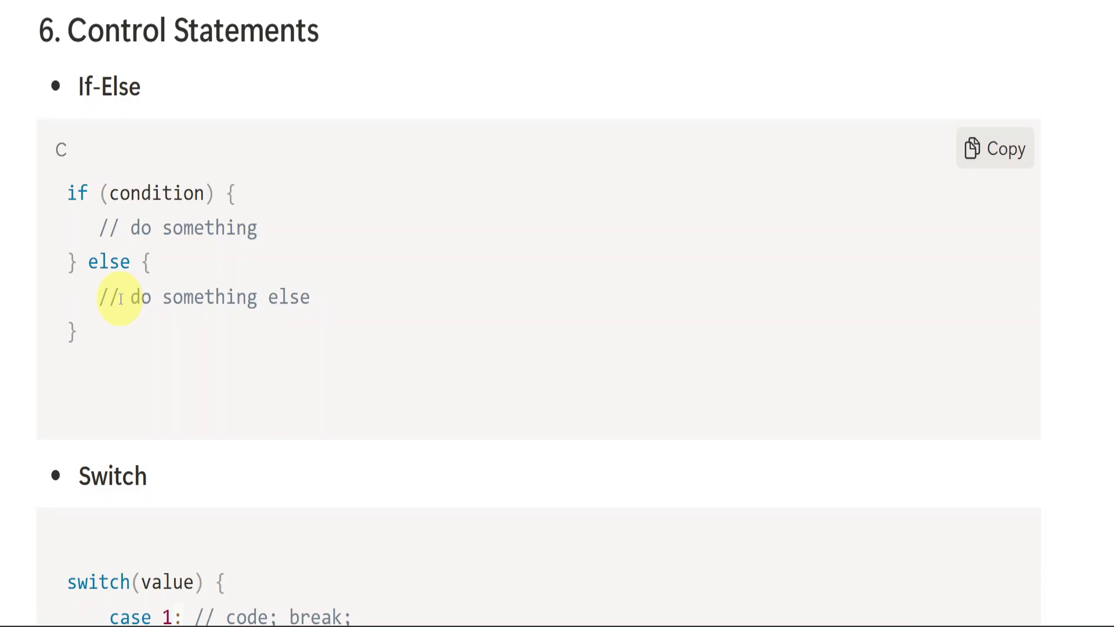
{"action": "mouse_move", "coordinate": [331, 302]}
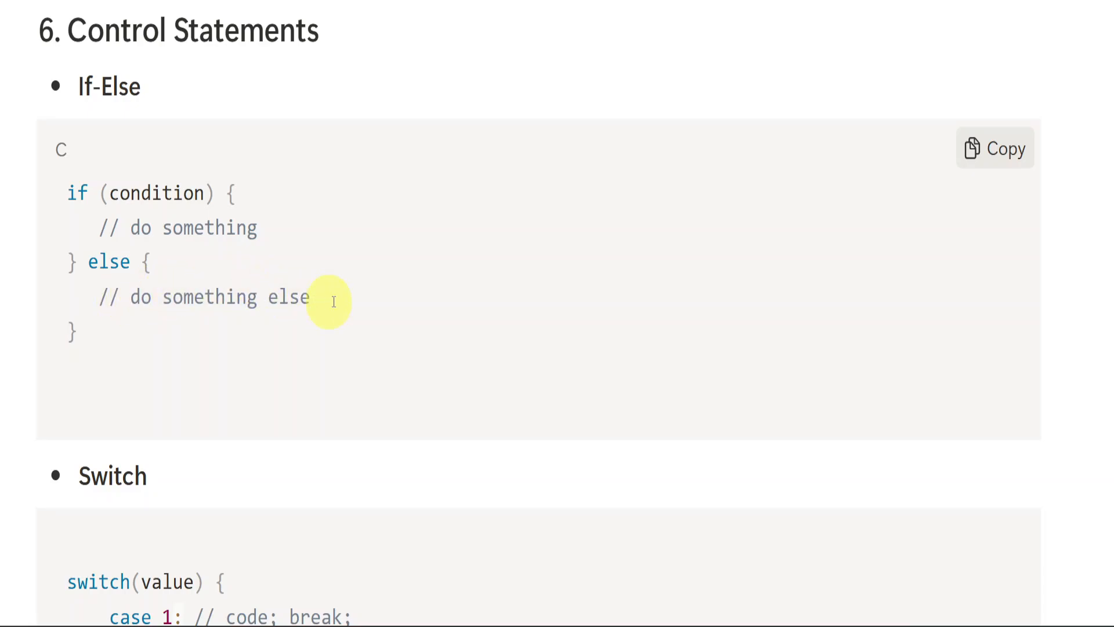
{"action": "mouse_move", "coordinate": [180, 192]}
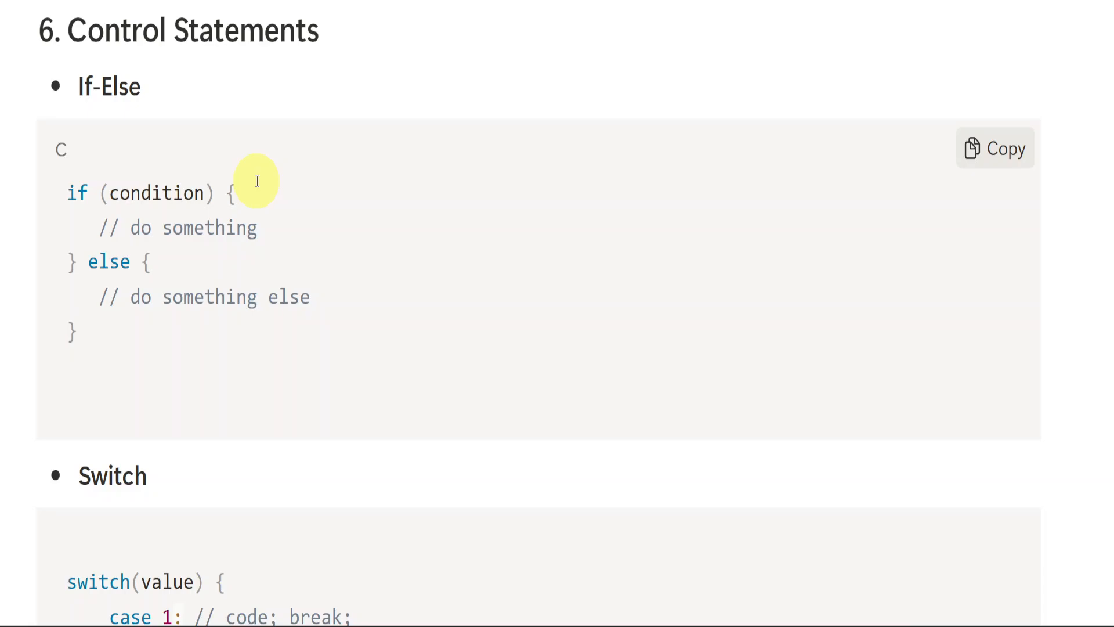
{"action": "mouse_move", "coordinate": [338, 327]}
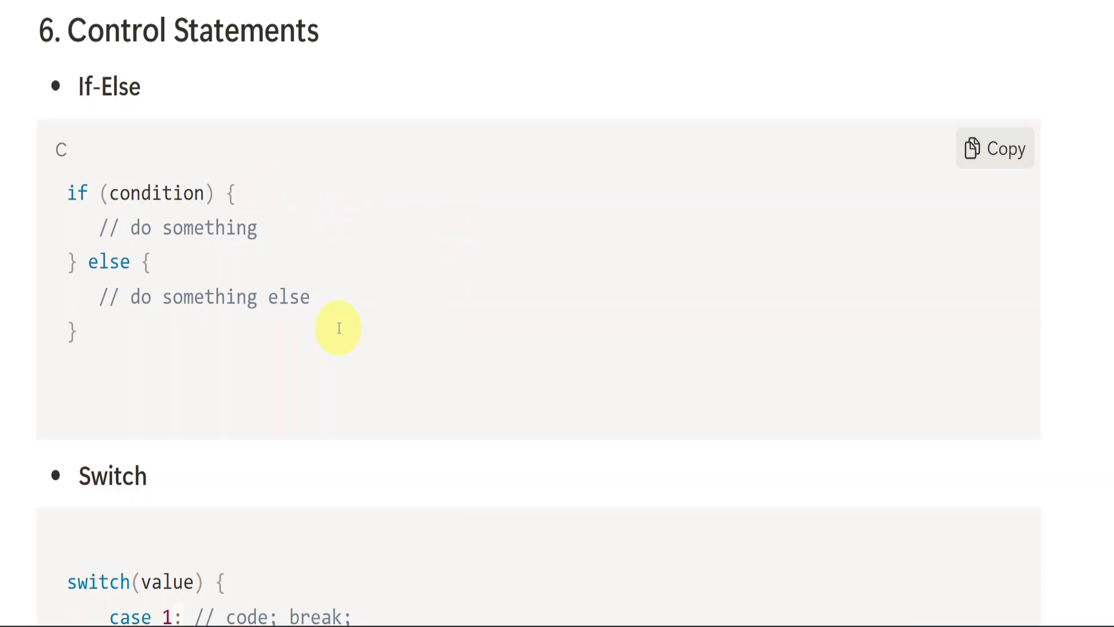
{"action": "scroll", "scroll_direction": "down", "scroll_amount": 3}
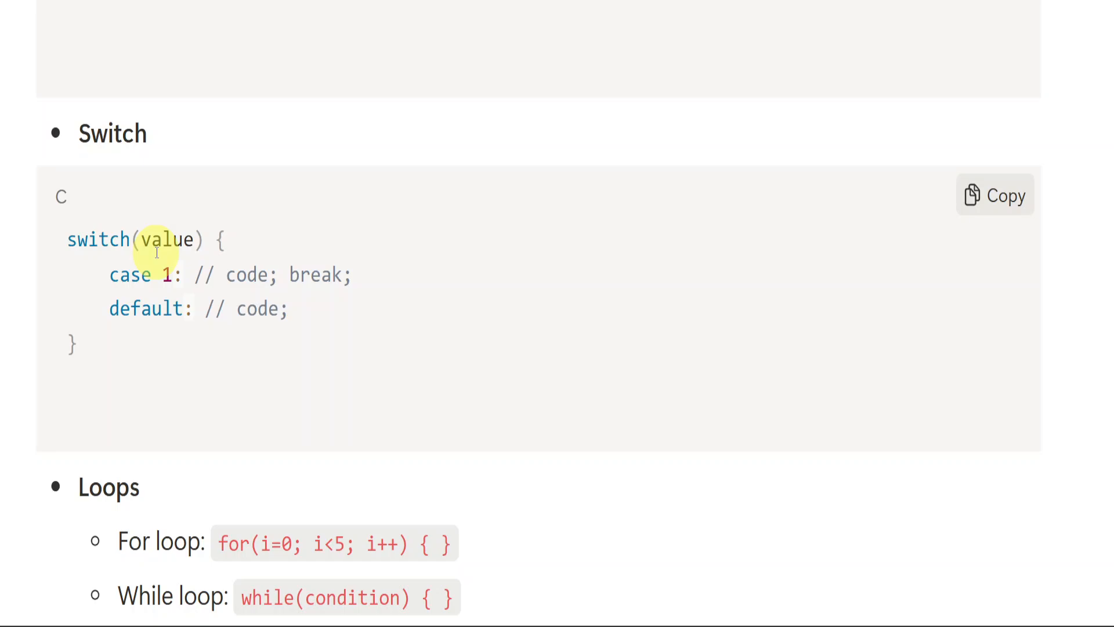
Scroll down past the Switch block to the do-while loop example, with section 7, Functions, below
{"action": "scroll", "scroll_direction": "down", "scroll_amount": 3}
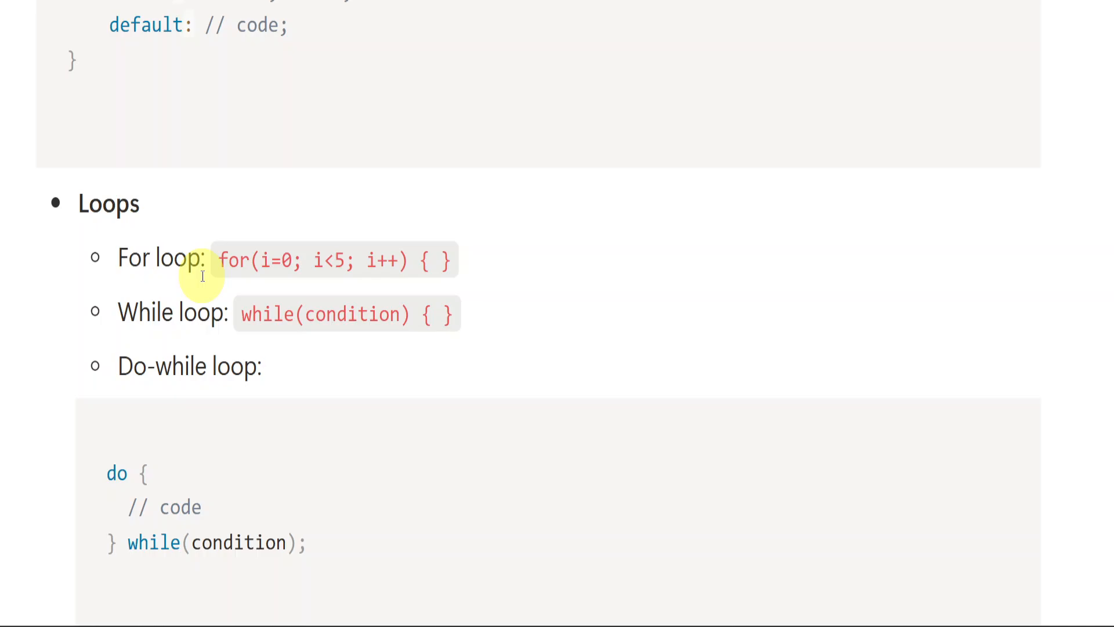
{"action": "scroll", "scroll_direction": "down", "scroll_amount": 3}
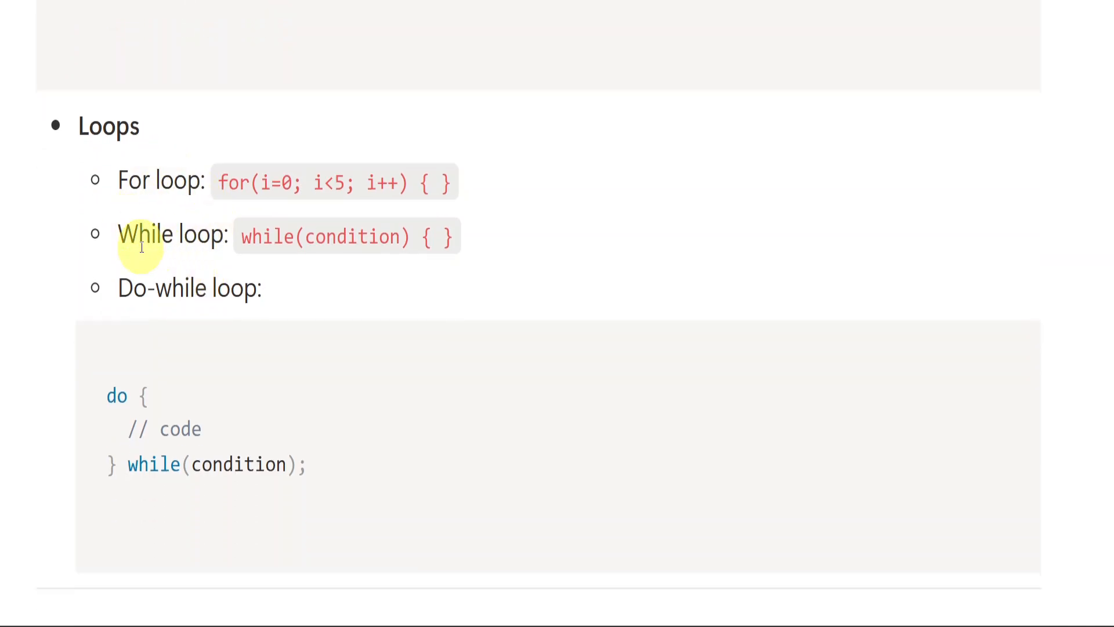
{"action": "scroll", "scroll_direction": "down", "scroll_amount": 3}
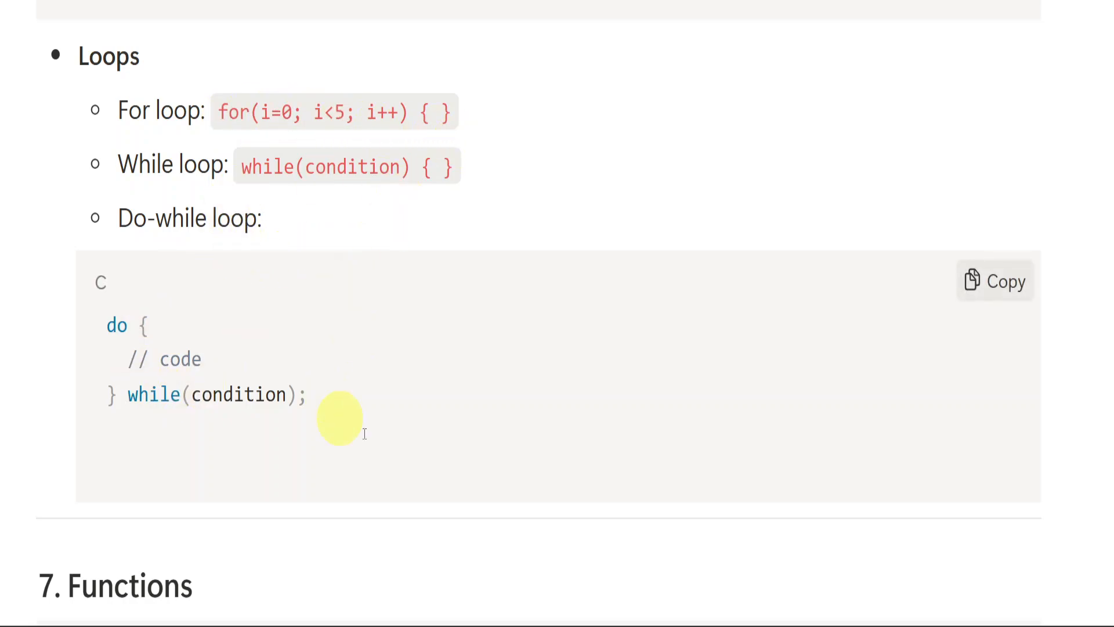
{"action": "scroll", "scroll_direction": "down", "scroll_amount": 3}
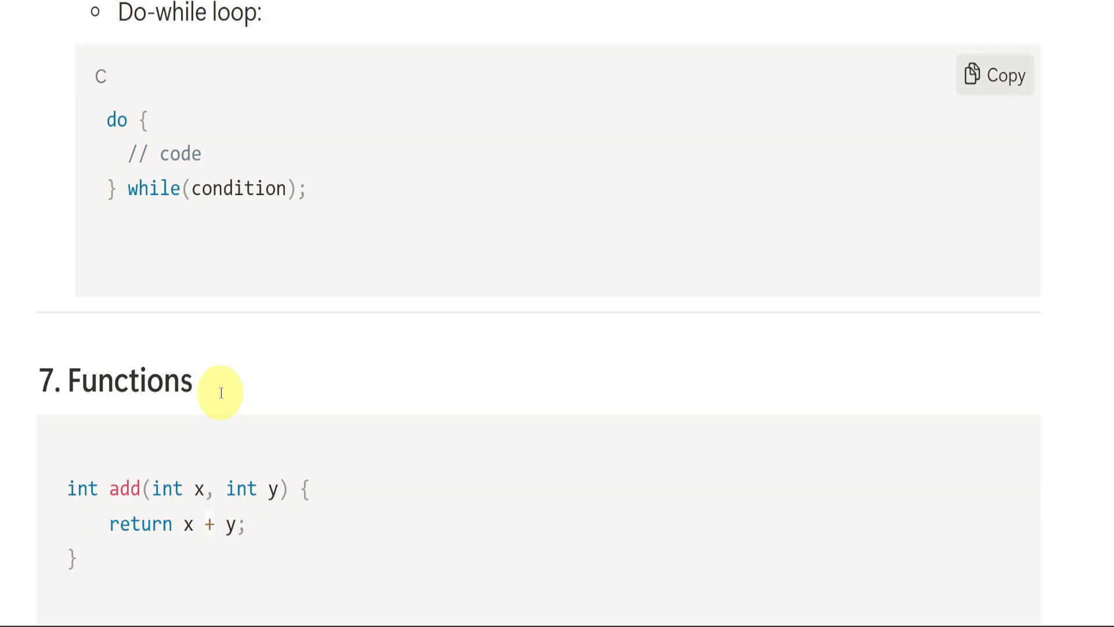
Scroll down past the Functions add example to sections 8, Arrays, and 9, Strings
{"action": "scroll", "scroll_direction": "down", "scroll_amount": 3}
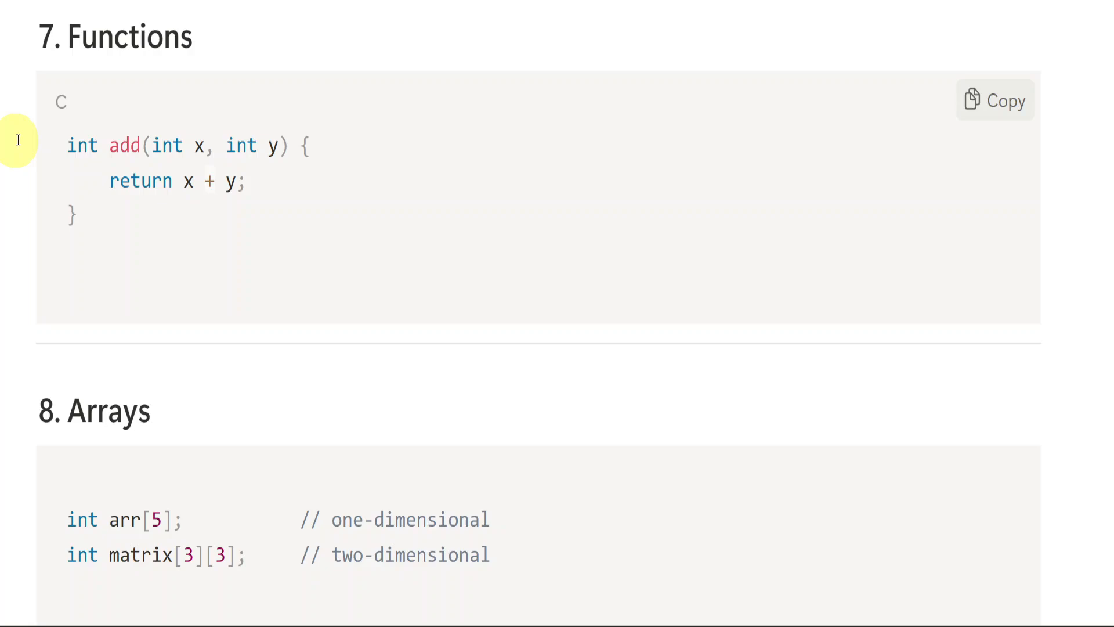
{"action": "mouse_move", "coordinate": [274, 135]}
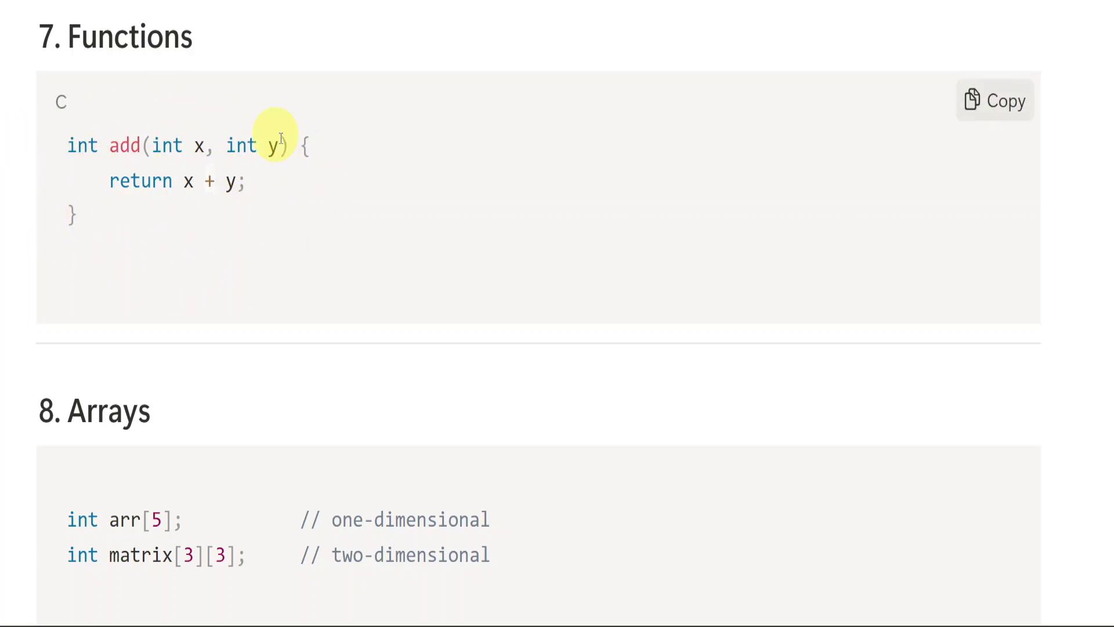
{"action": "scroll", "scroll_direction": "down", "scroll_amount": 3}
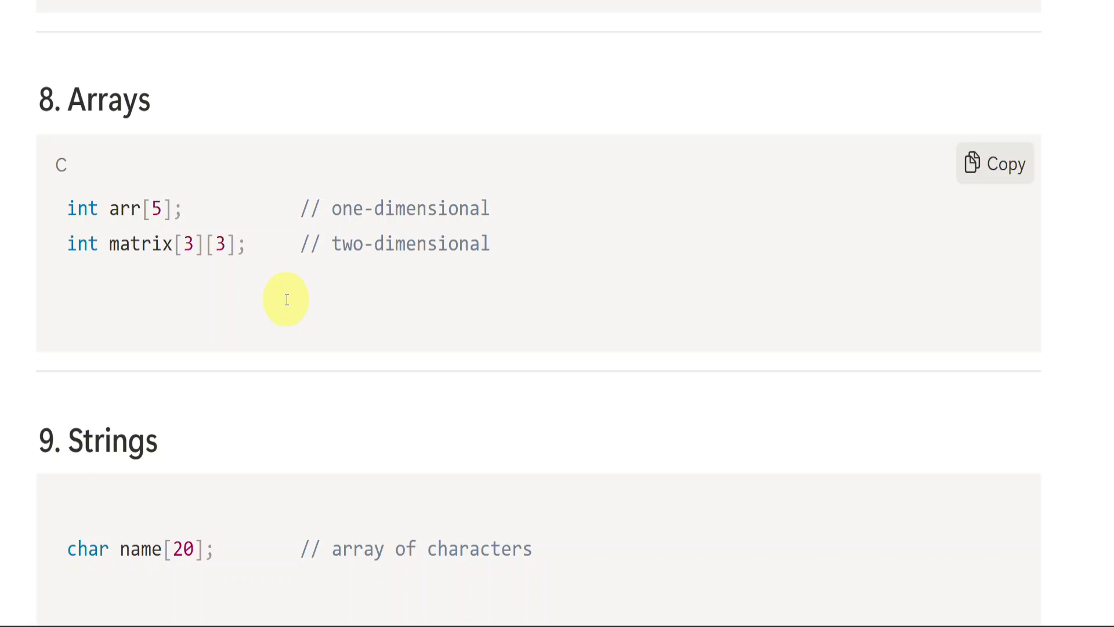
{"action": "scroll", "scroll_direction": "down", "scroll_amount": 3}
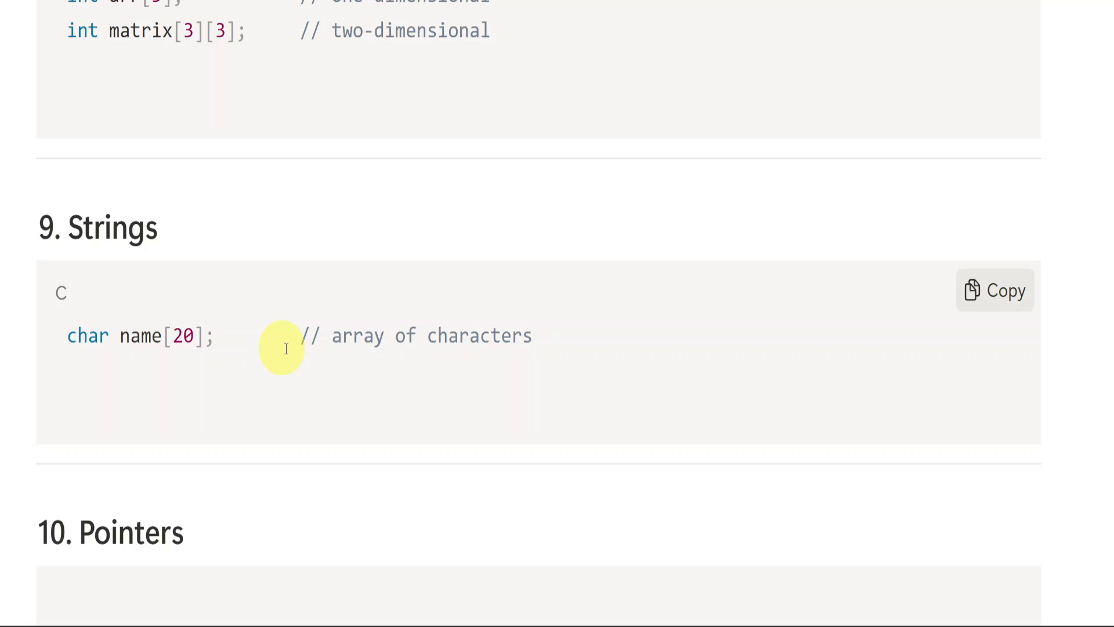
{"action": "mouse_move", "coordinate": [296, 349]}
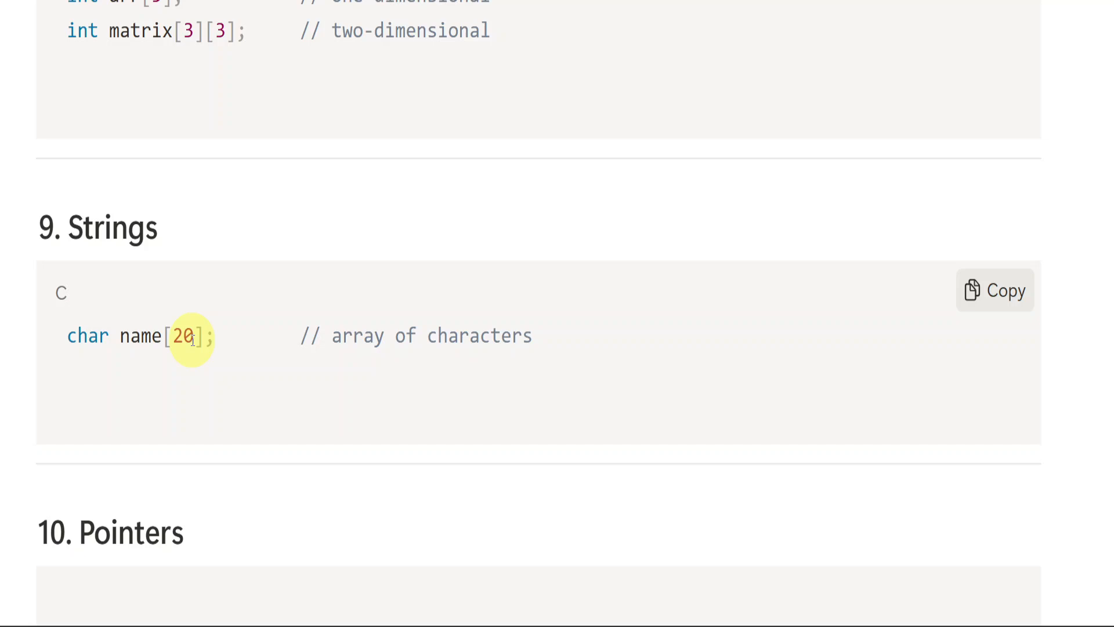
Scroll down past Strings to the Pointers and Structures examples, with C++ Basics starting below
{"action": "scroll", "scroll_direction": "down", "scroll_amount": 3}
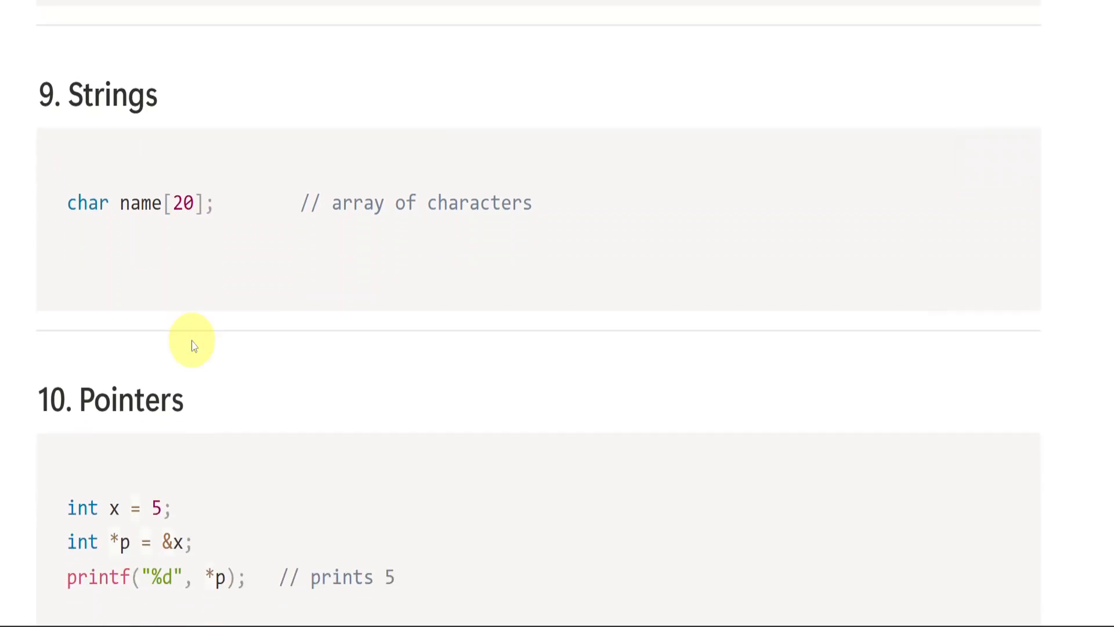
{"action": "scroll", "scroll_direction": "down", "scroll_amount": 3}
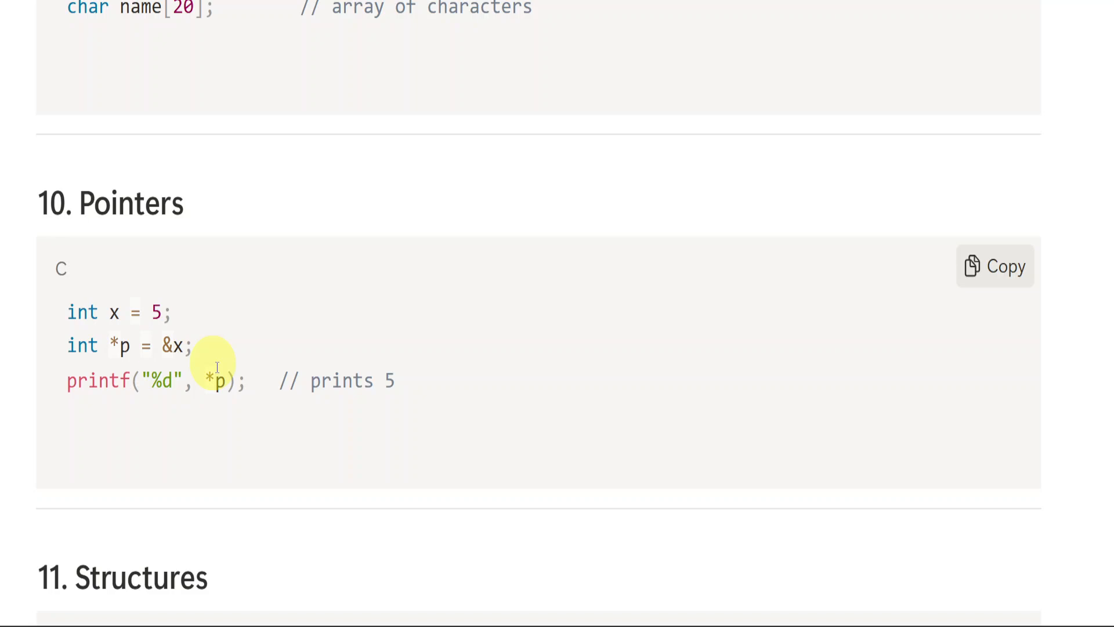
{"action": "mouse_move", "coordinate": [491, 270]}
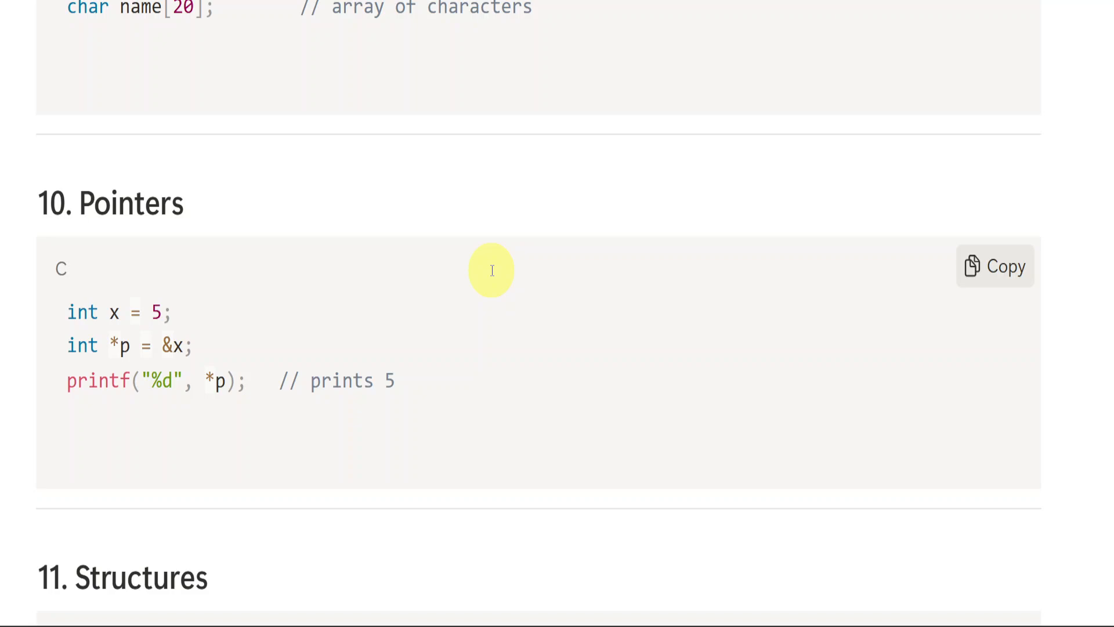
{"action": "mouse_move", "coordinate": [37, 324]}
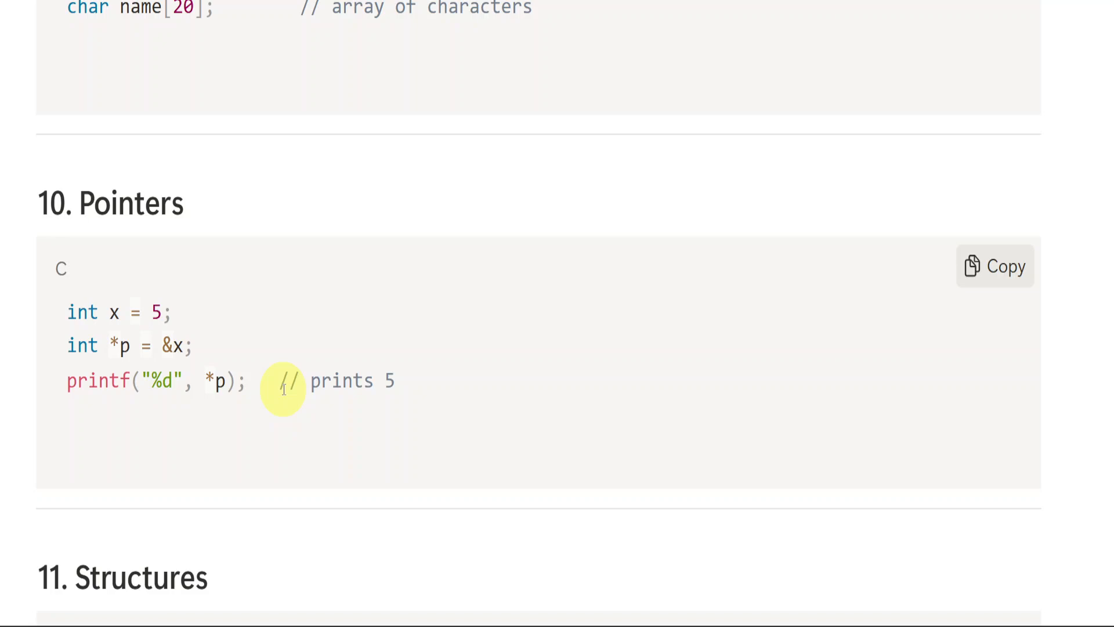
{"action": "scroll", "scroll_direction": "down", "scroll_amount": 3}
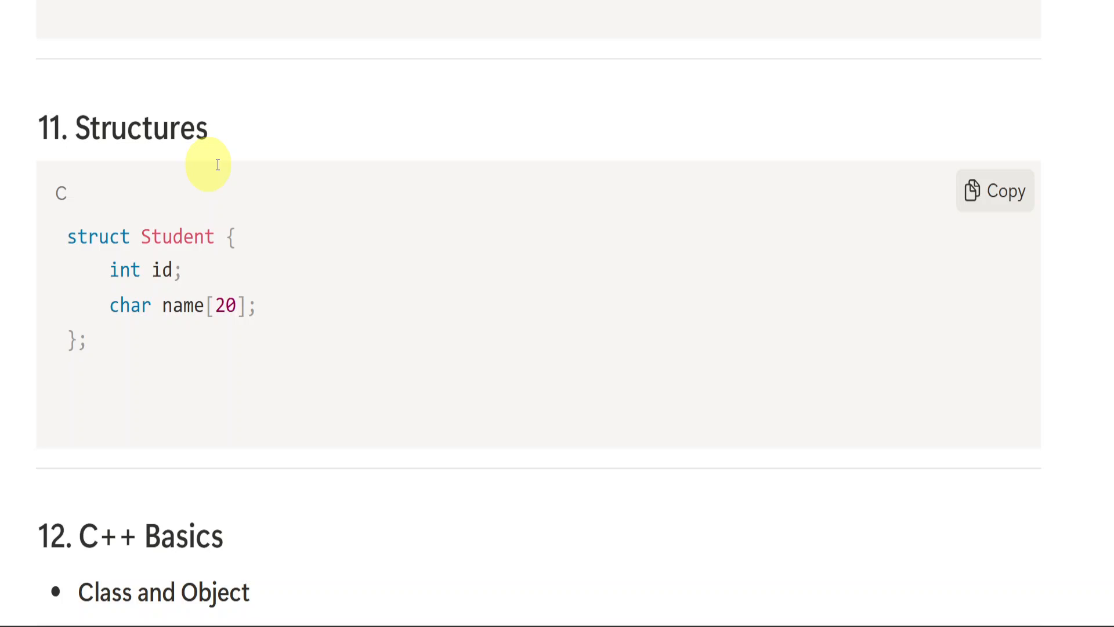
{"action": "mouse_move", "coordinate": [171, 189]}
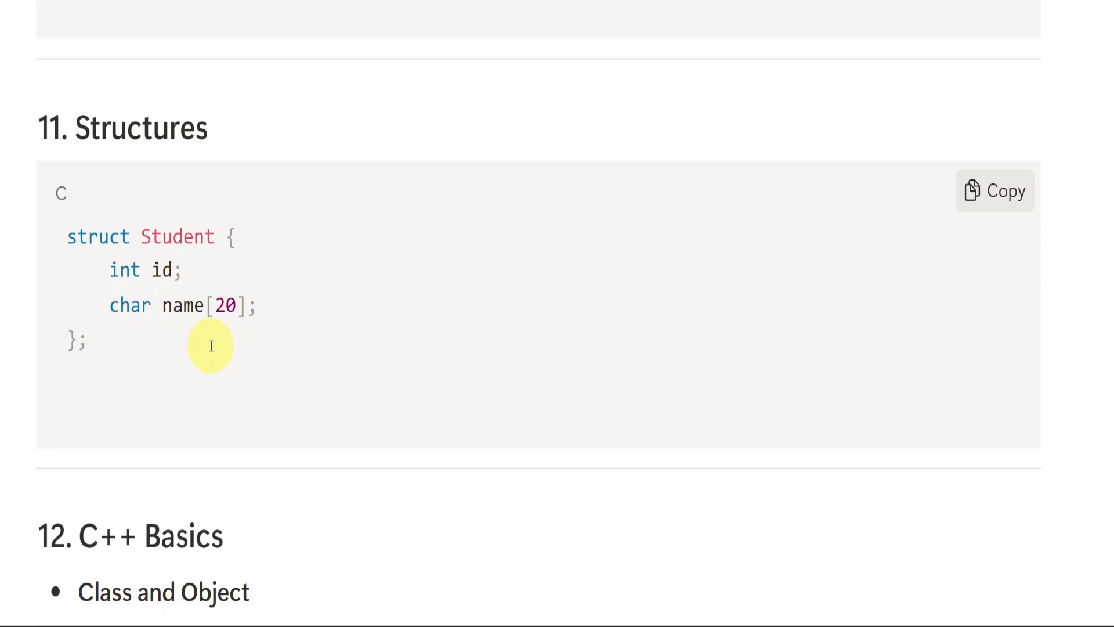
{"action": "mouse_move", "coordinate": [151, 346]}
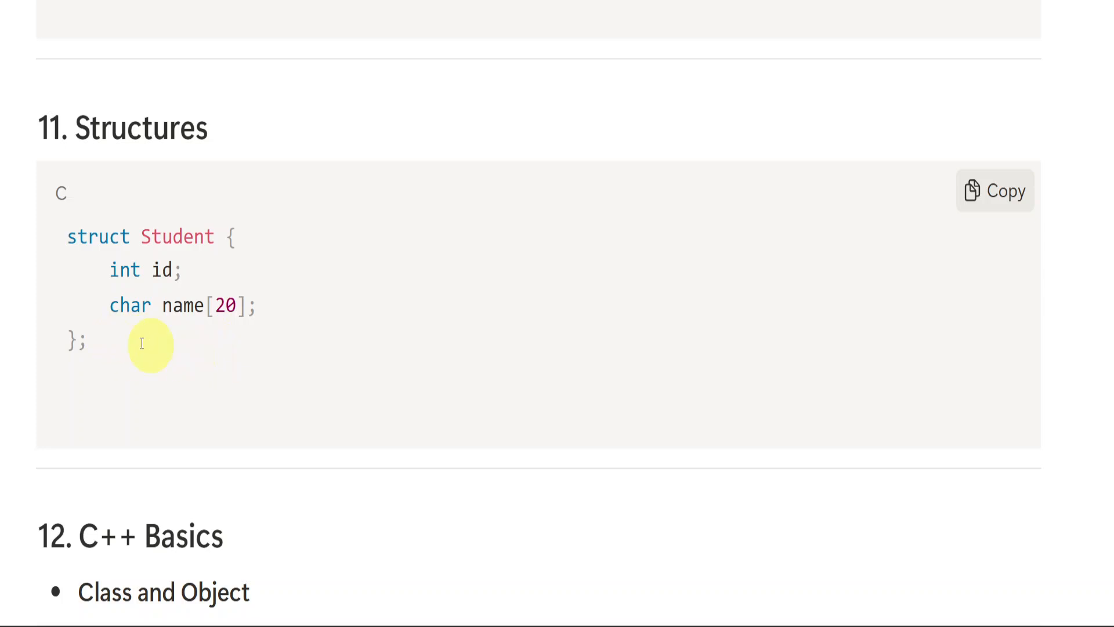
Scroll down through the C++ Class and Object example to the section 13 C vs C++ comparison table
{"action": "scroll", "scroll_direction": "down", "scroll_amount": 3}
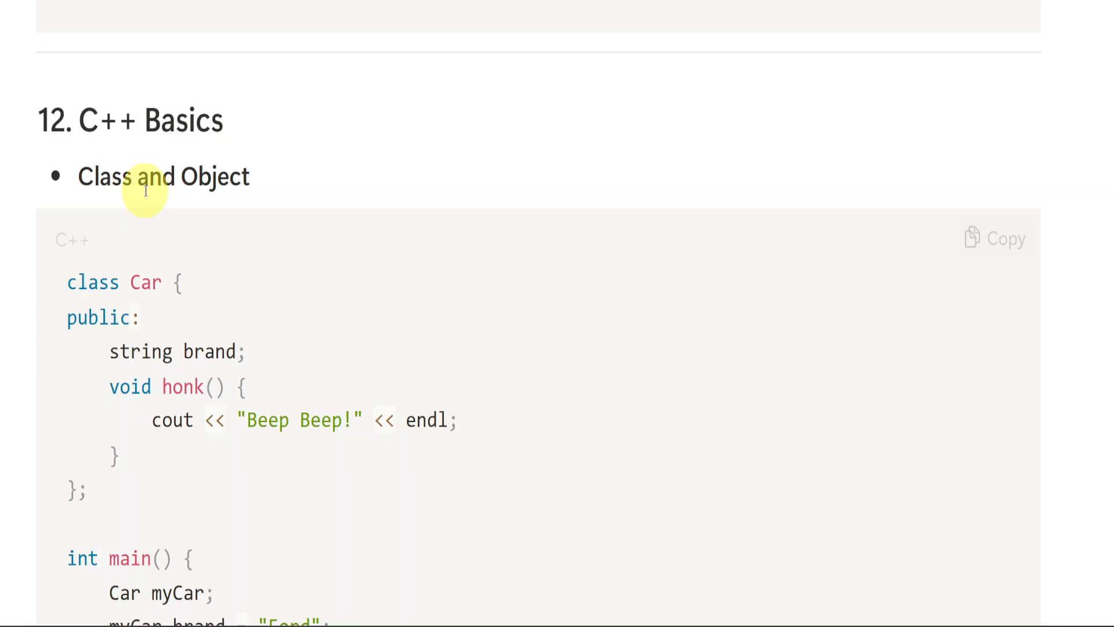
{"action": "scroll", "scroll_direction": "down", "scroll_amount": 3}
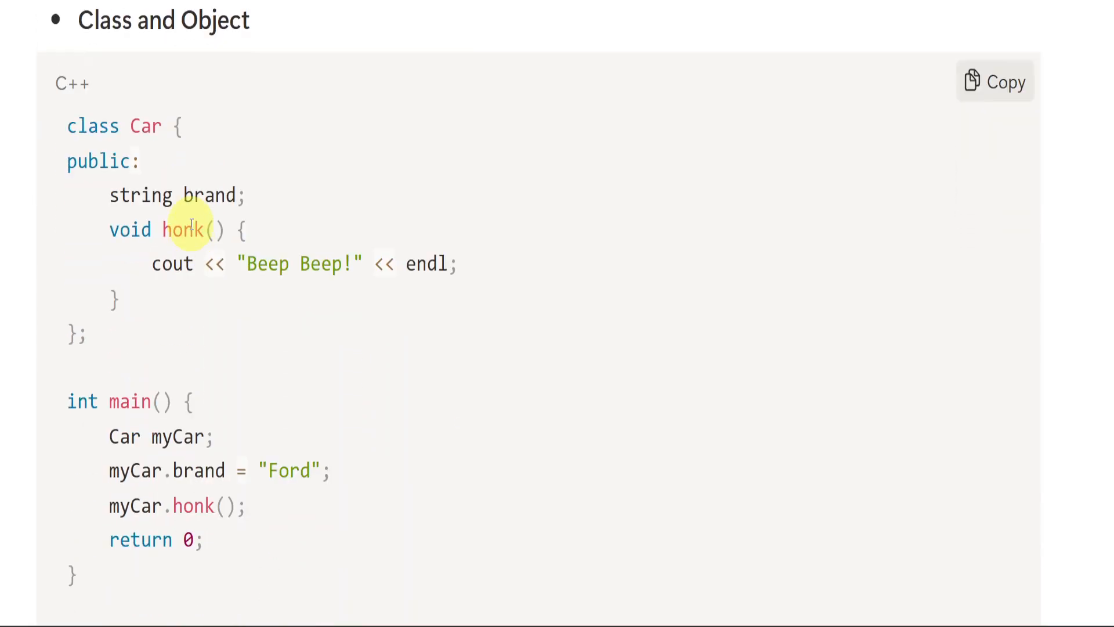
{"action": "scroll", "scroll_direction": "down", "scroll_amount": 3}
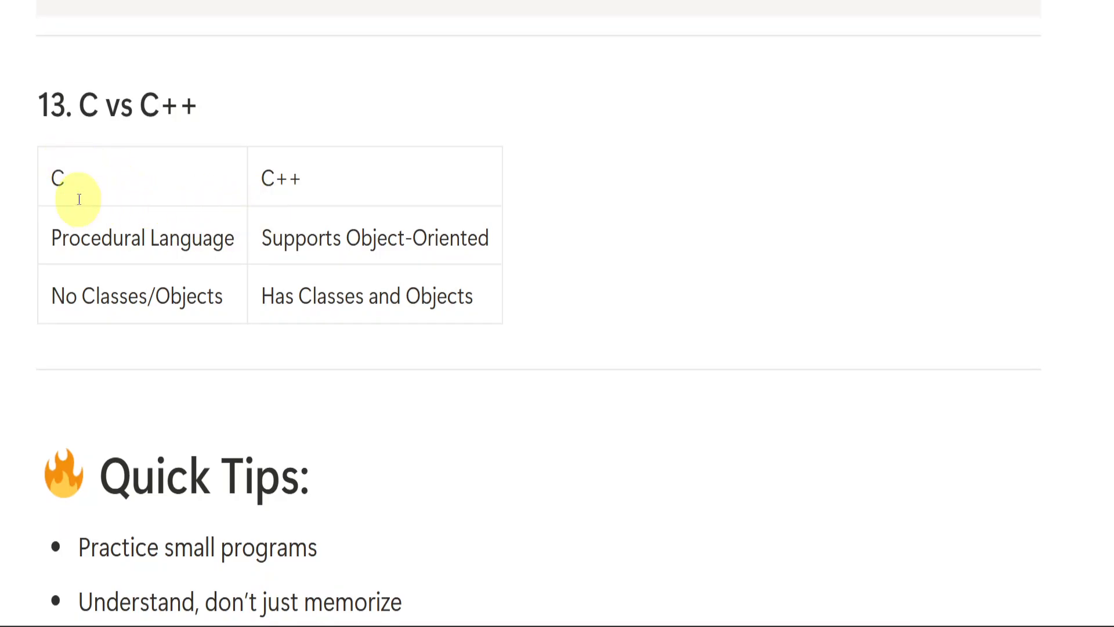
{"action": "mouse_move", "coordinate": [239, 314]}
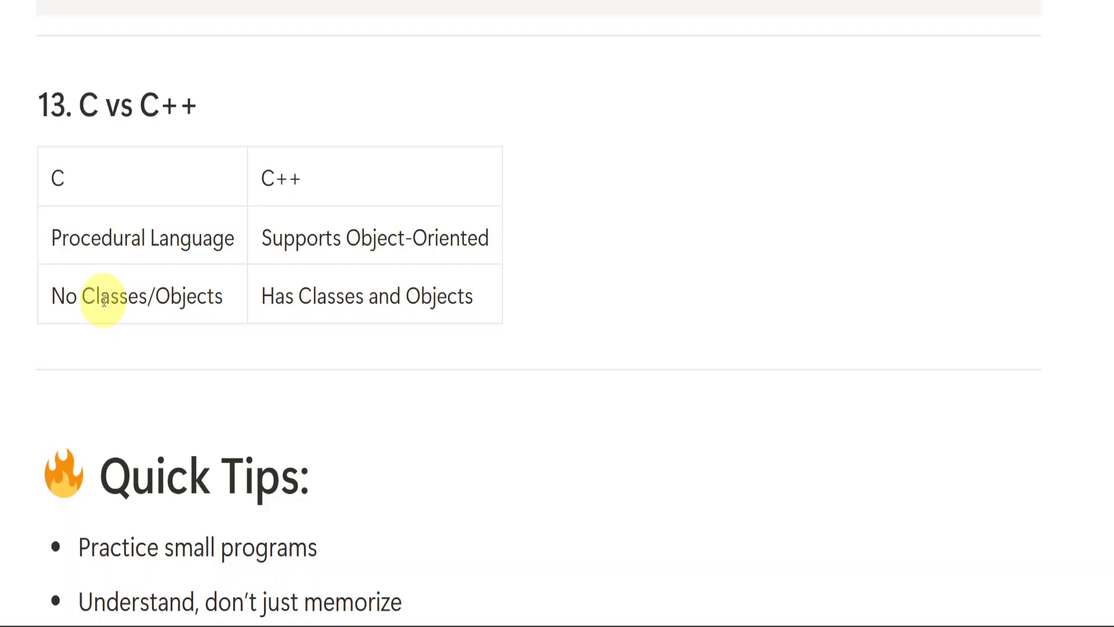
Scroll down to show all the Quick Tips bullets at the end of the cheat sheet
{"action": "scroll", "scroll_direction": "down", "scroll_amount": 3}
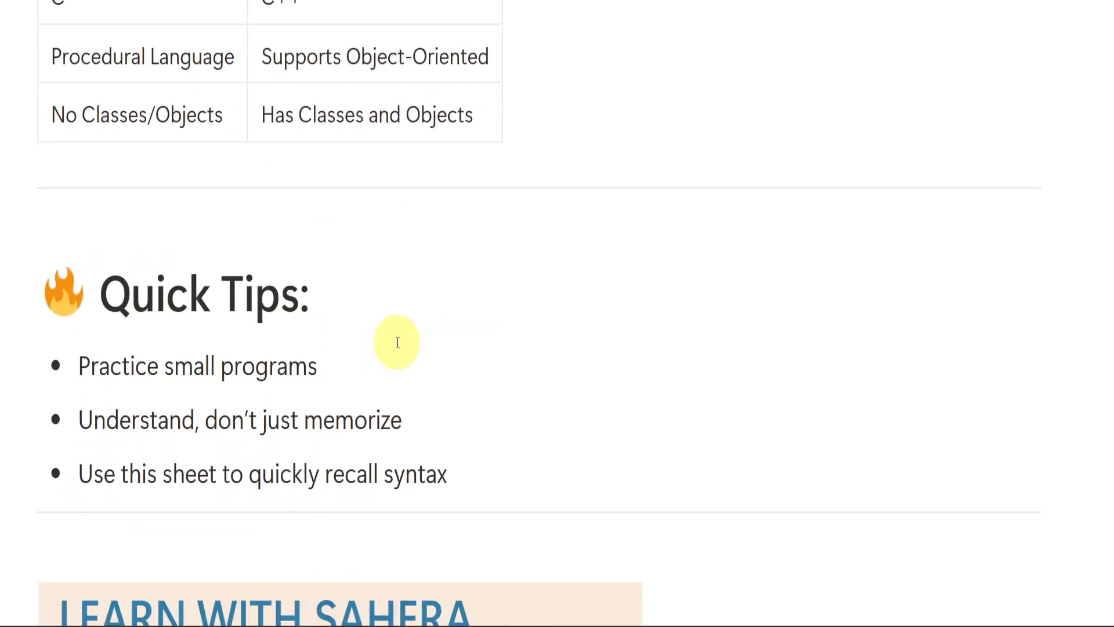
{"action": "scroll", "scroll_direction": "down", "scroll_amount": 3}
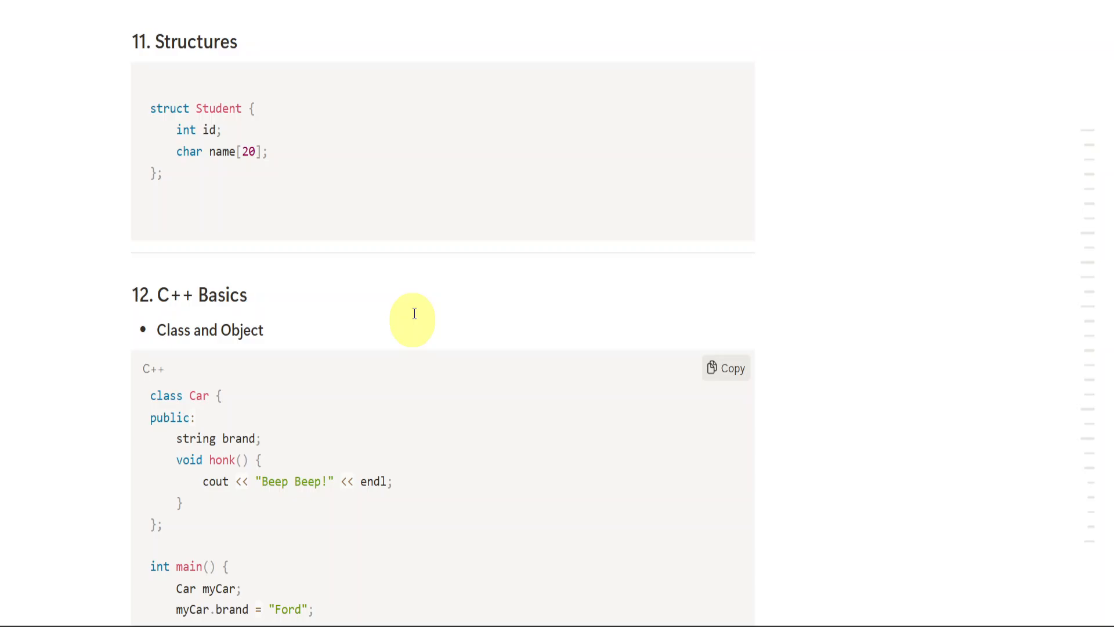
Scroll back up past Pointers and Structures until sections 8 Arrays and 9 Strings show their C examples
{"action": "scroll", "scroll_direction": "down", "scroll_amount": 3}
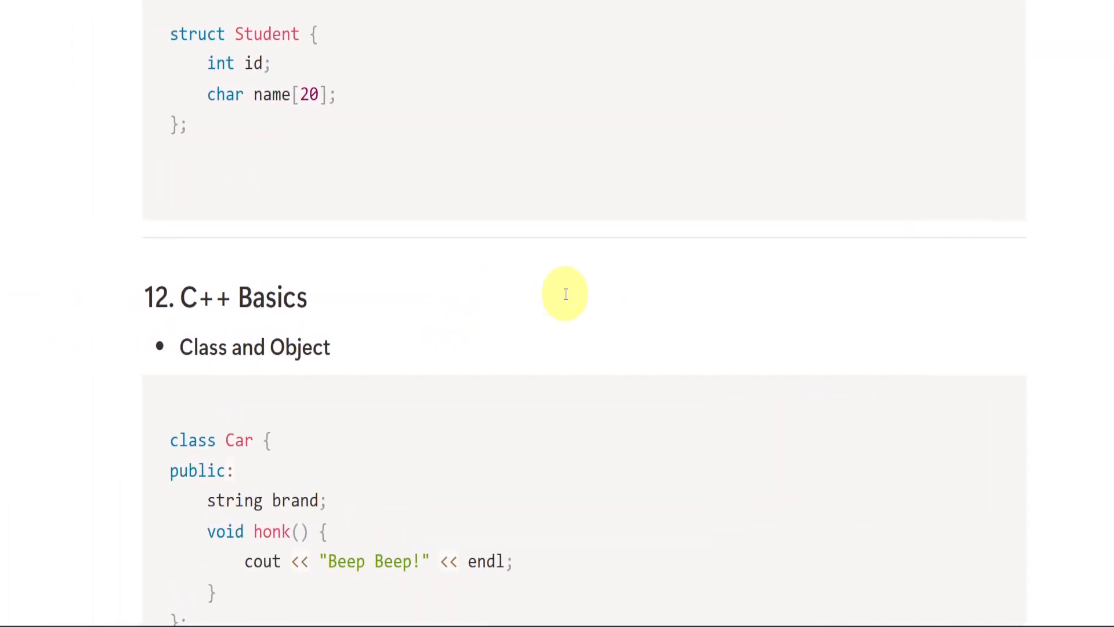
{"action": "scroll", "scroll_direction": "up", "scroll_amount": 3}
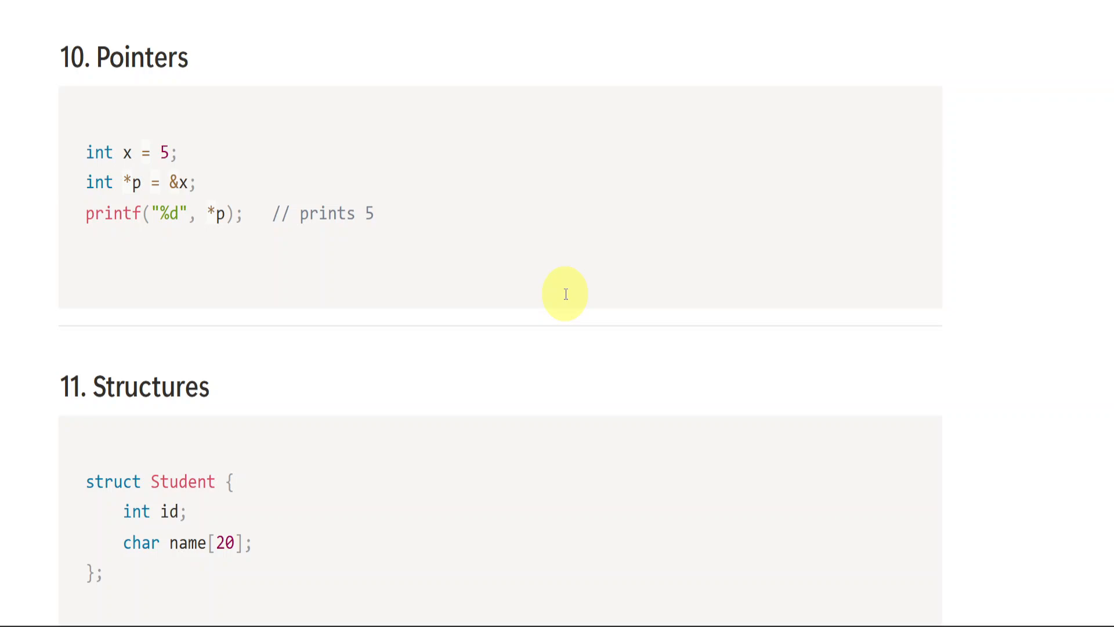
{"action": "scroll", "scroll_direction": "up", "scroll_amount": 3}
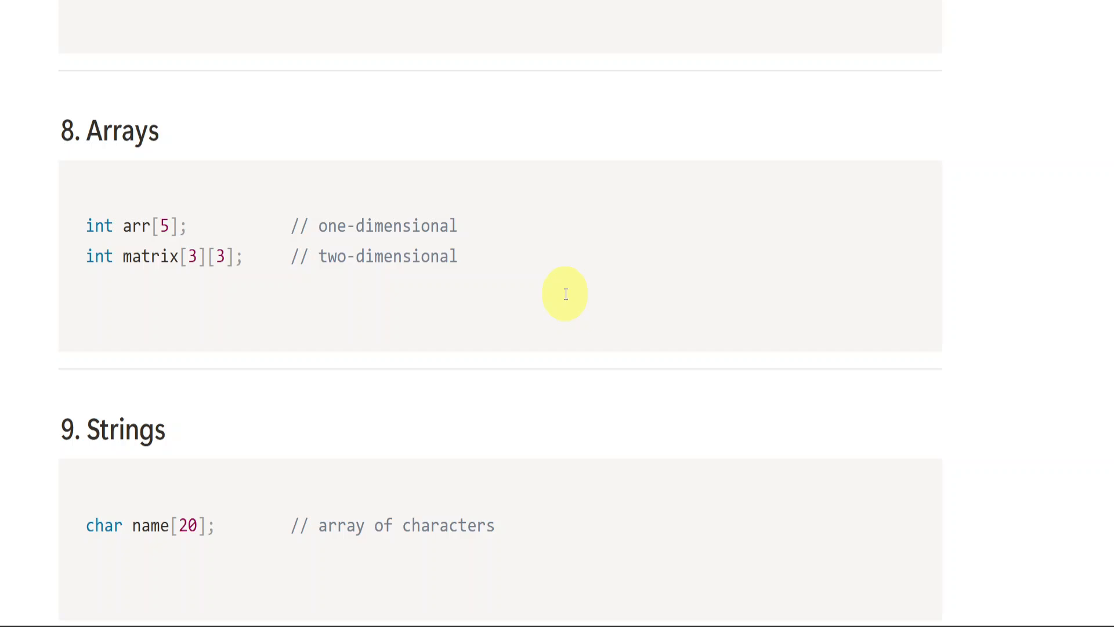